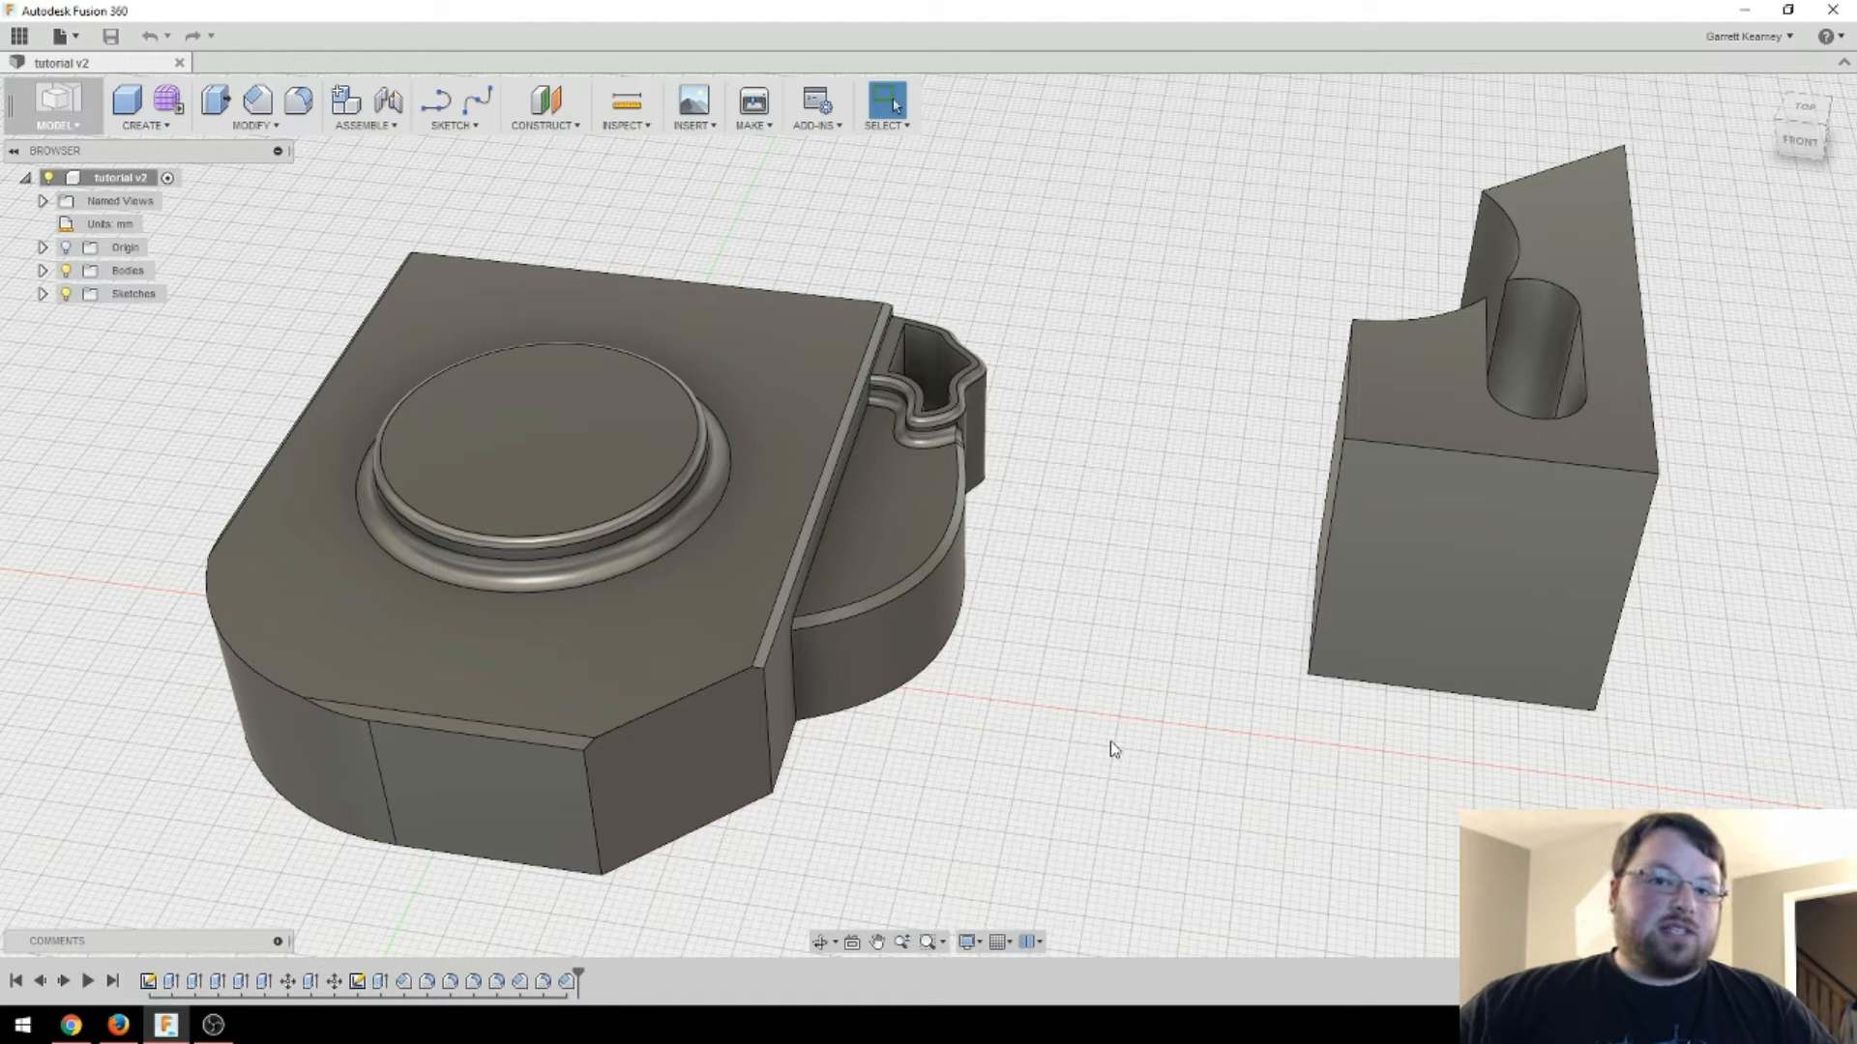
mouse_move(976, 704)
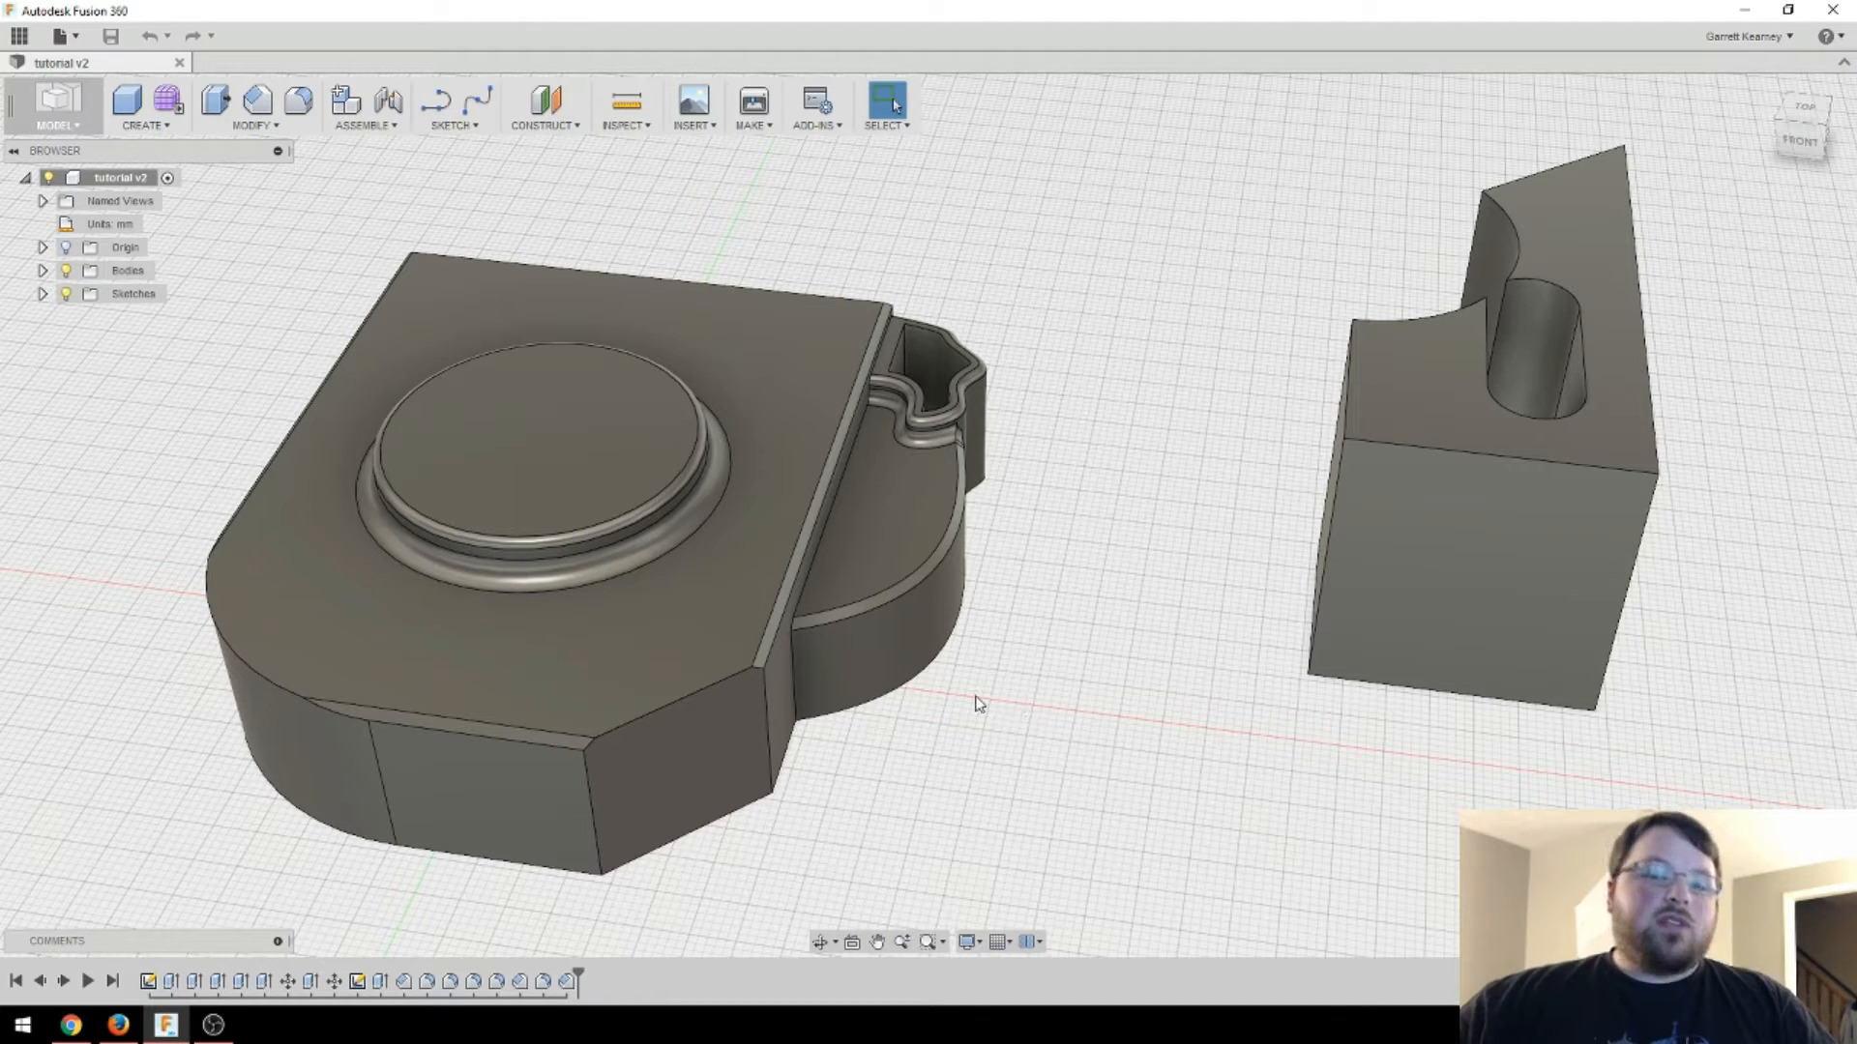
mouse_move(940, 769)
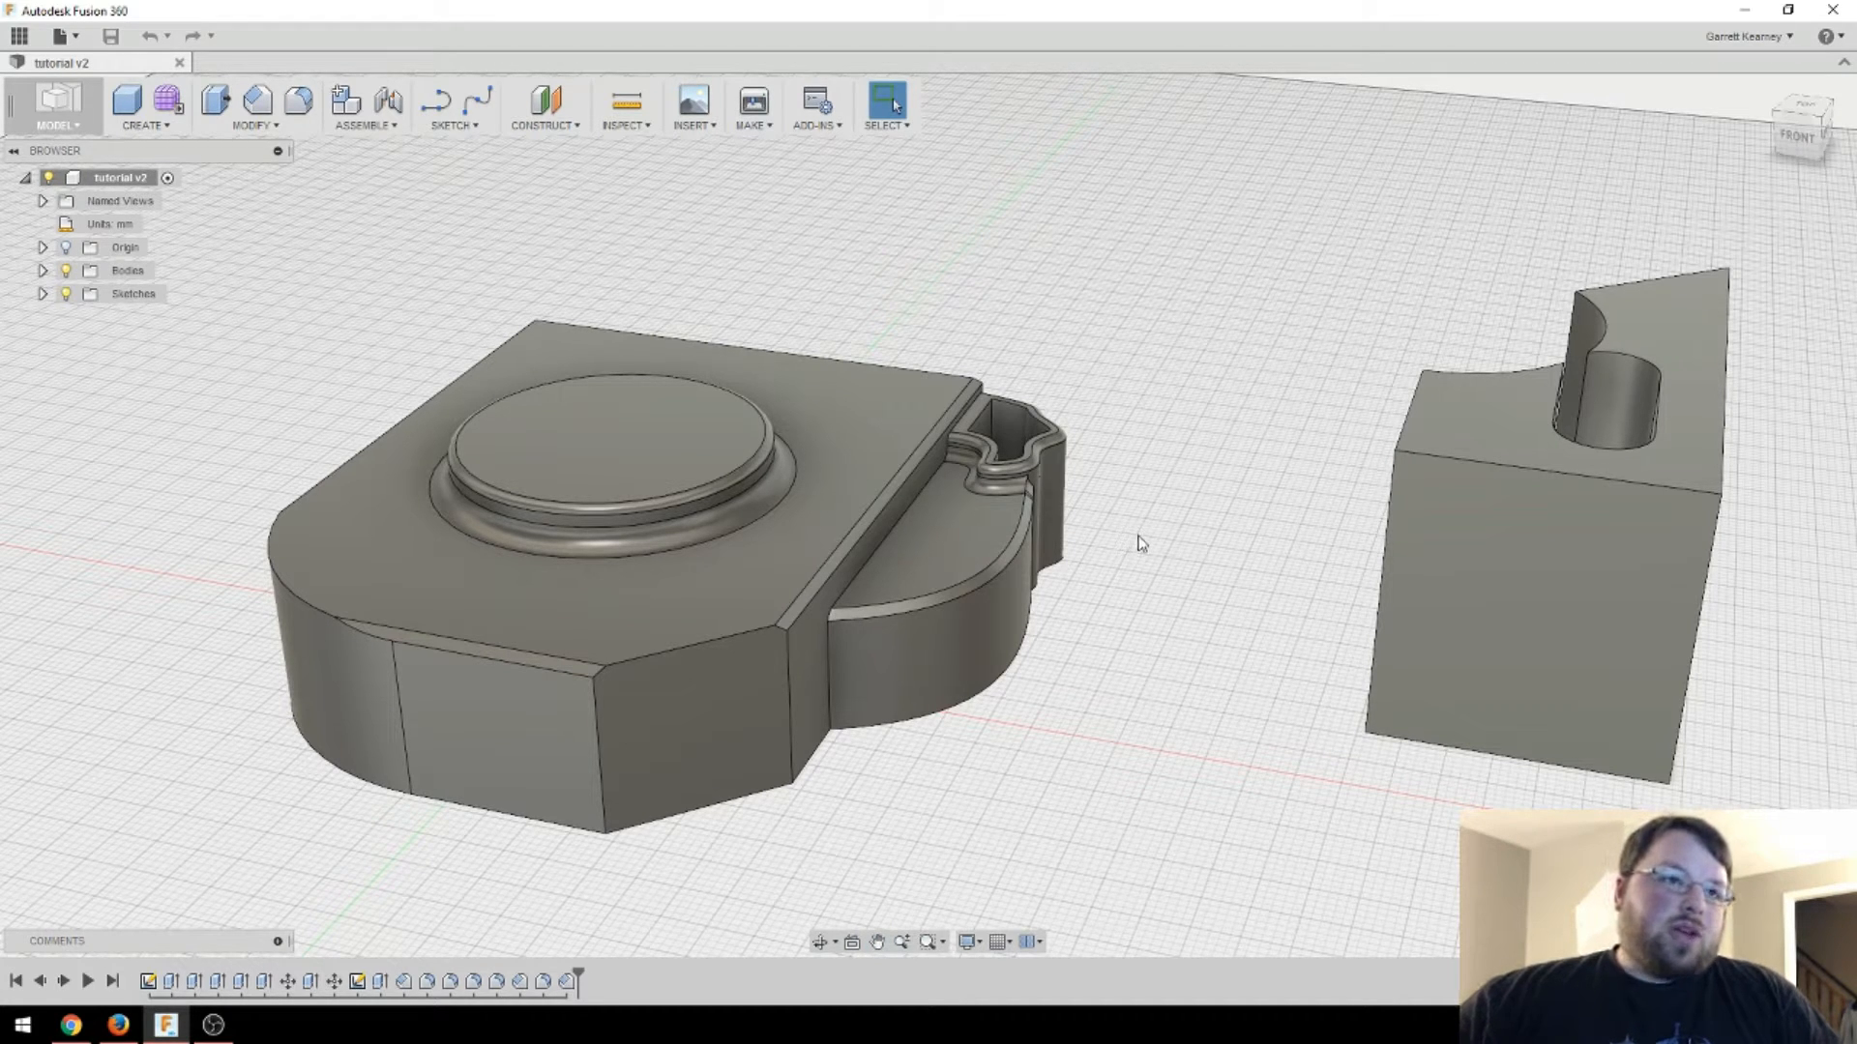
mouse_move(1172, 605)
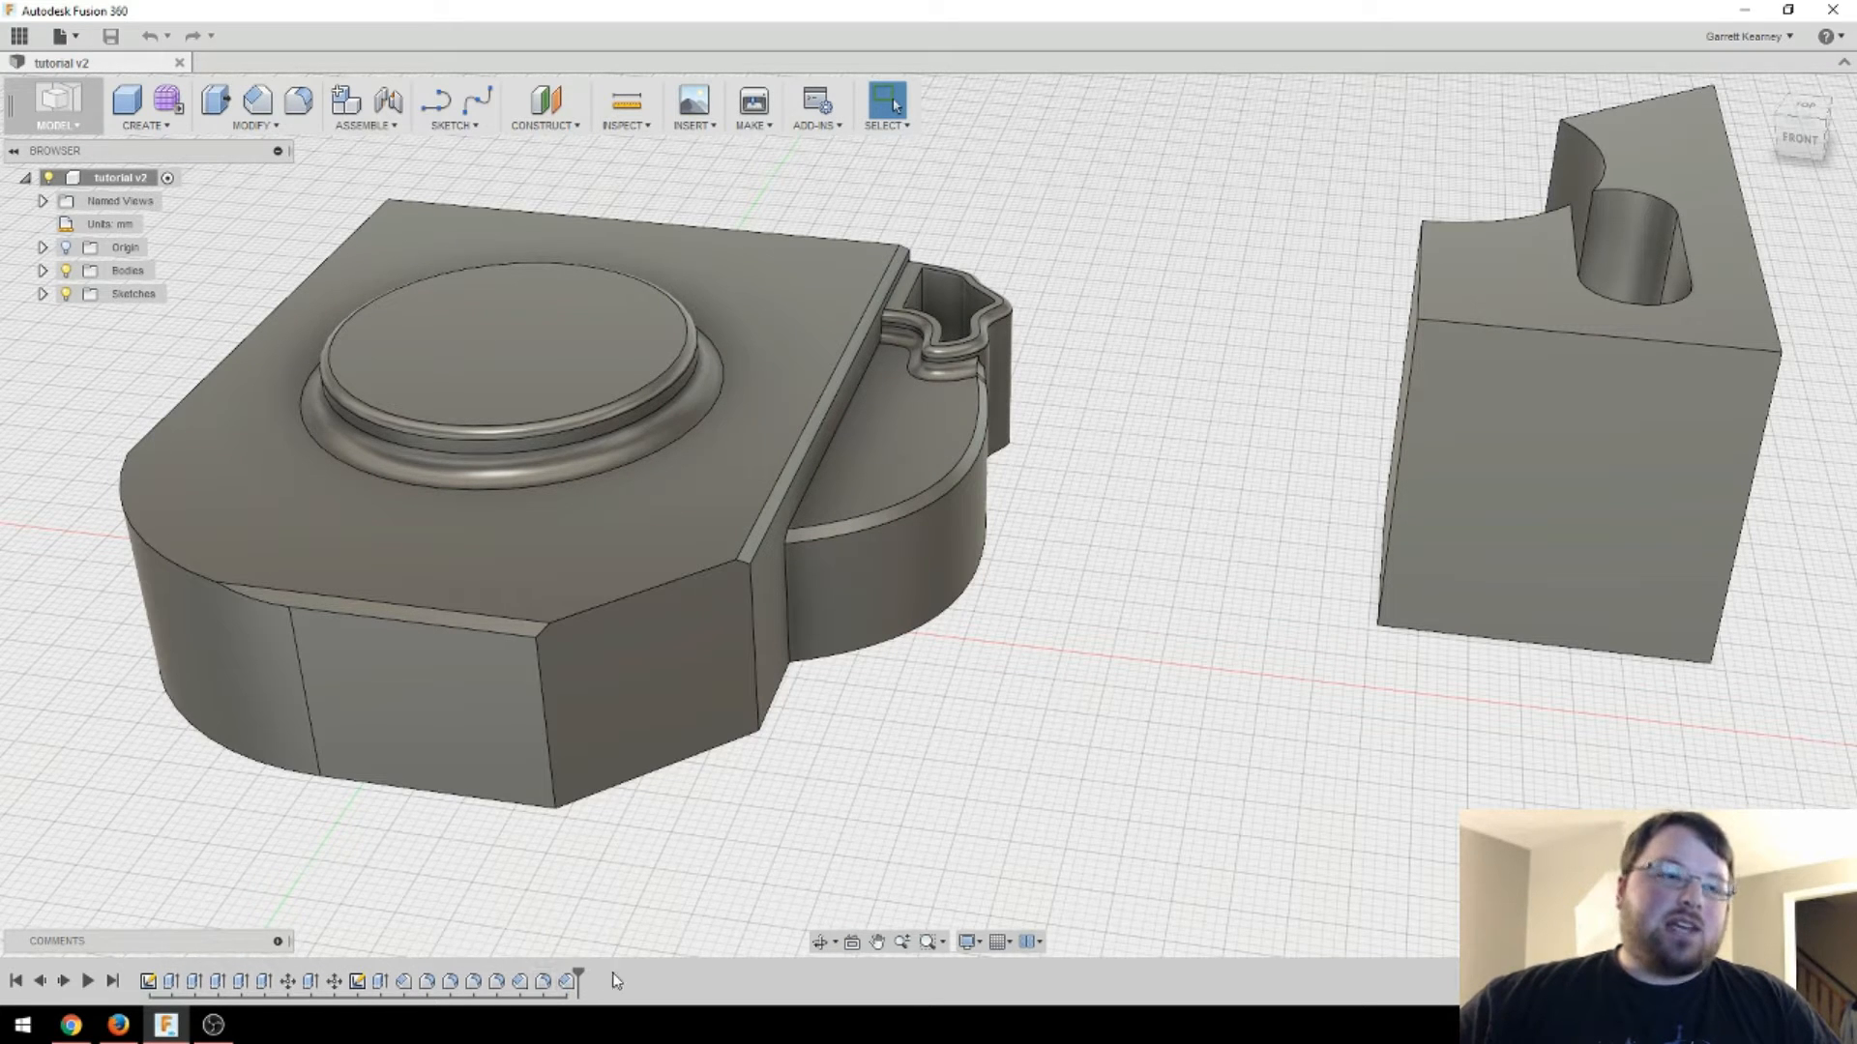
mouse_move(704, 822)
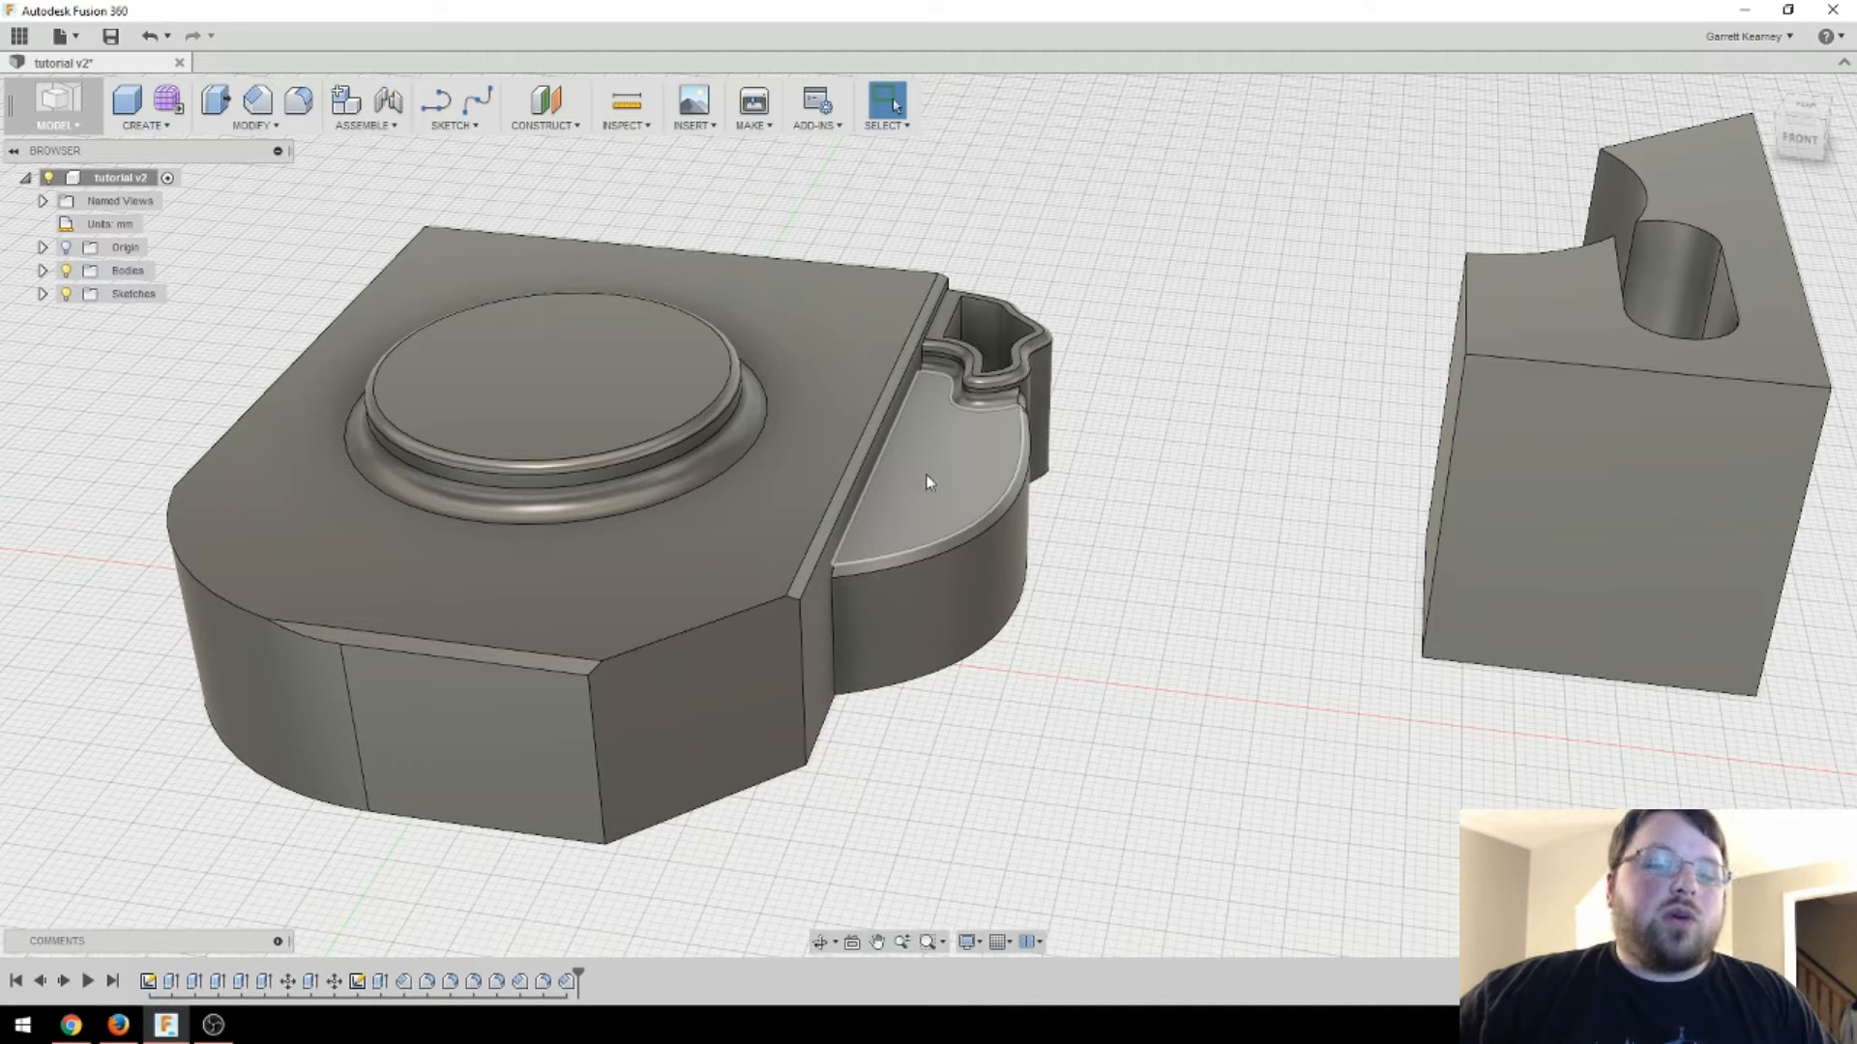
mouse_move(946, 478)
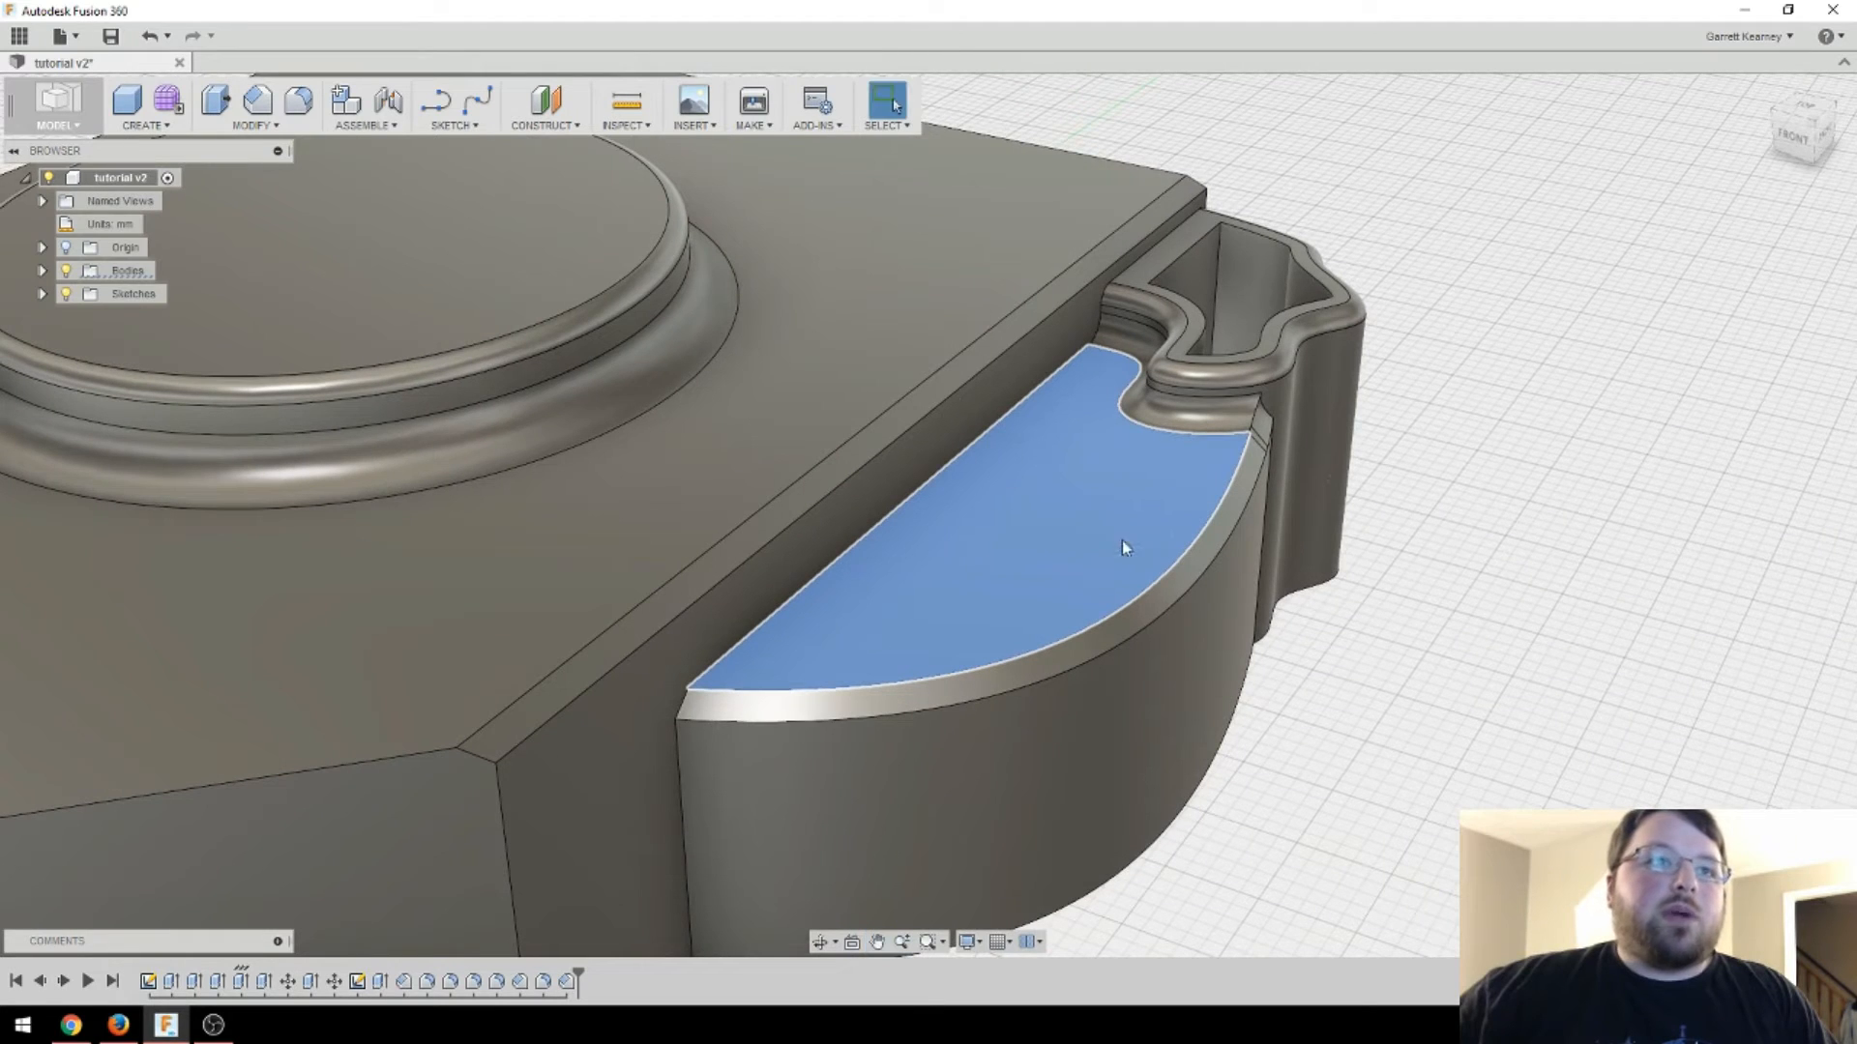
left_click(1459, 445)
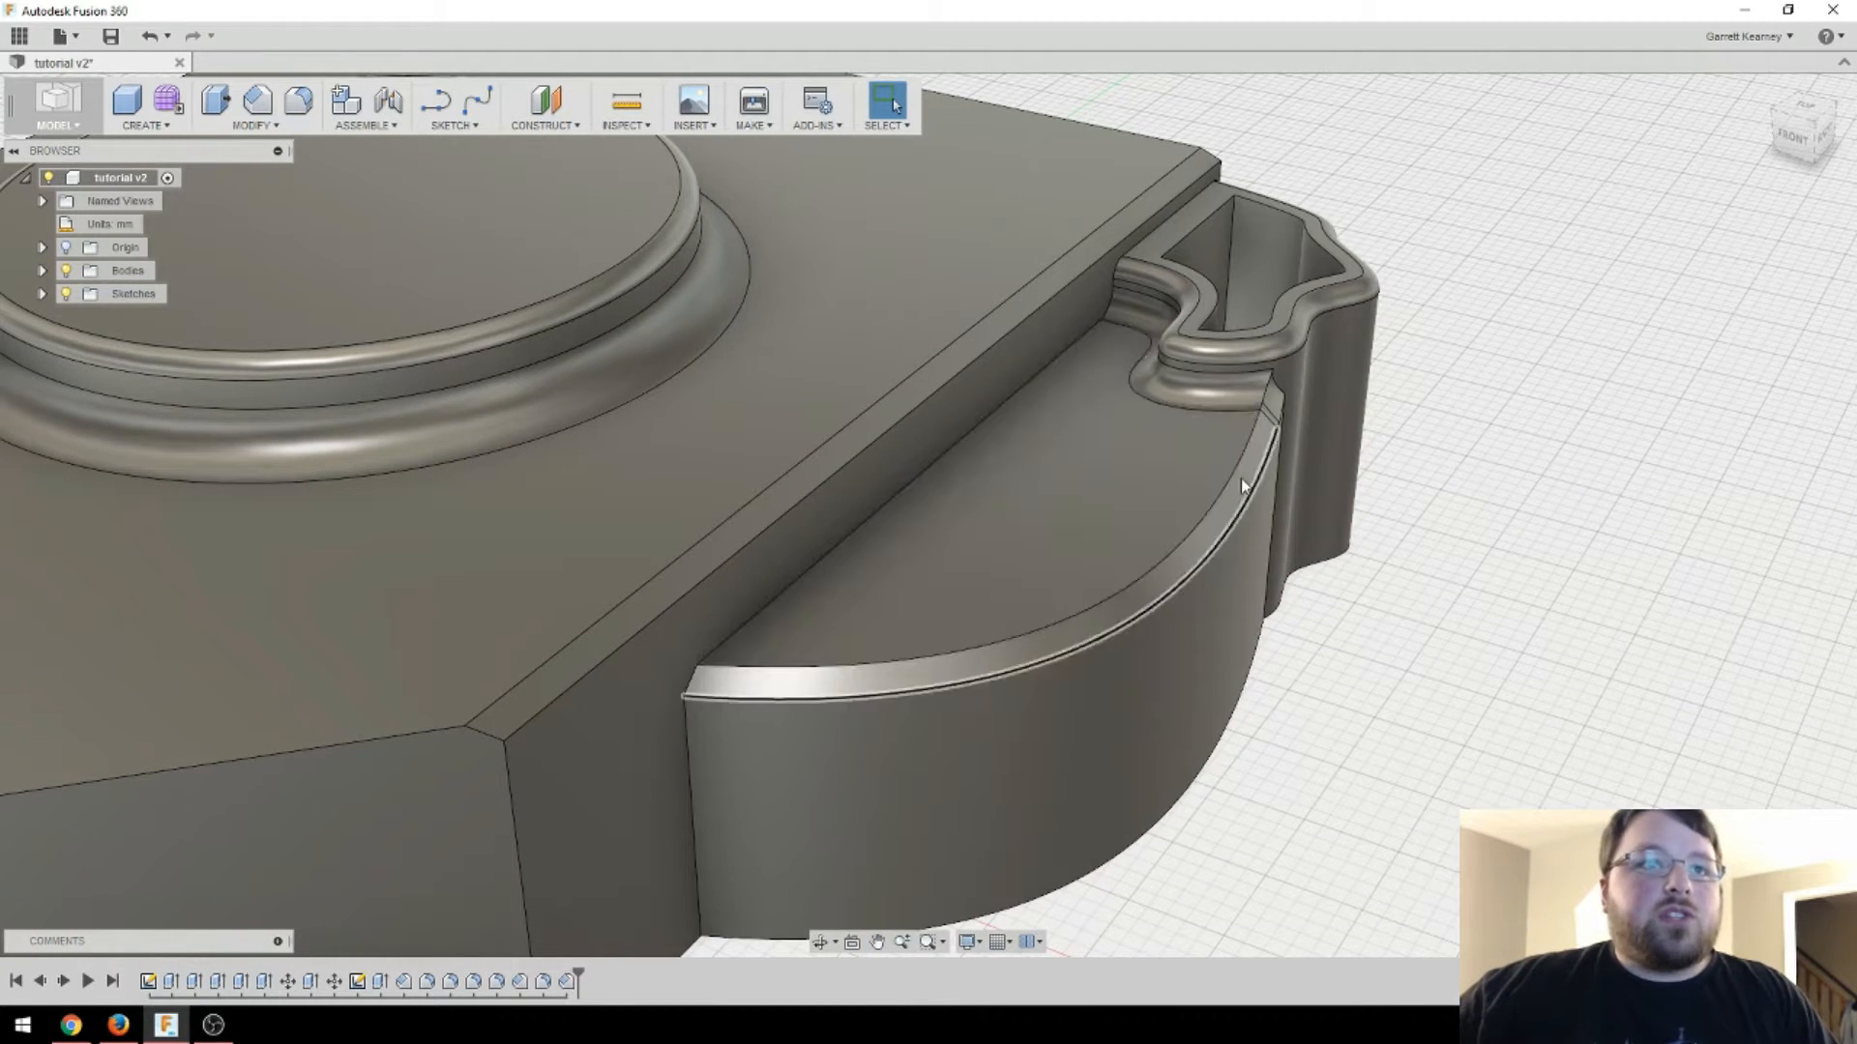
left_click(1005, 534)
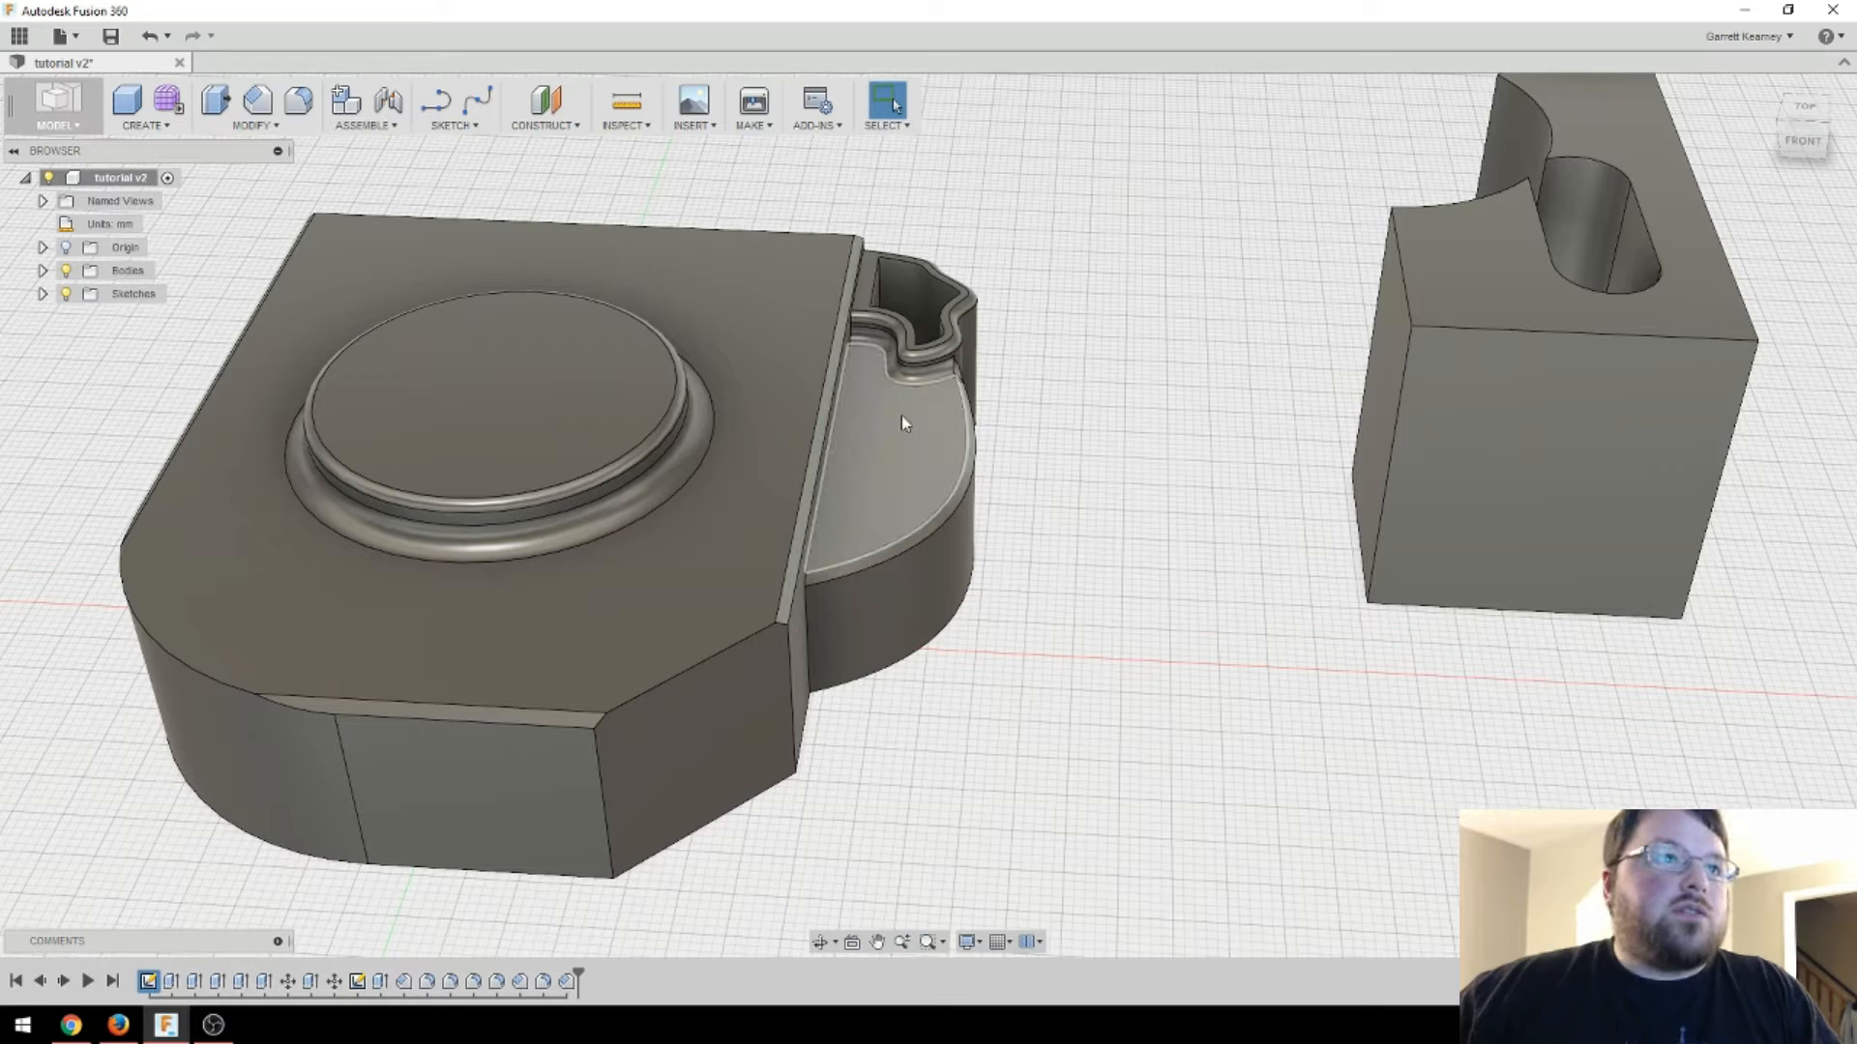
- Edit the side tray's Extrude from the timeline and reduce its distance to 7 mm
left_click(900, 473)
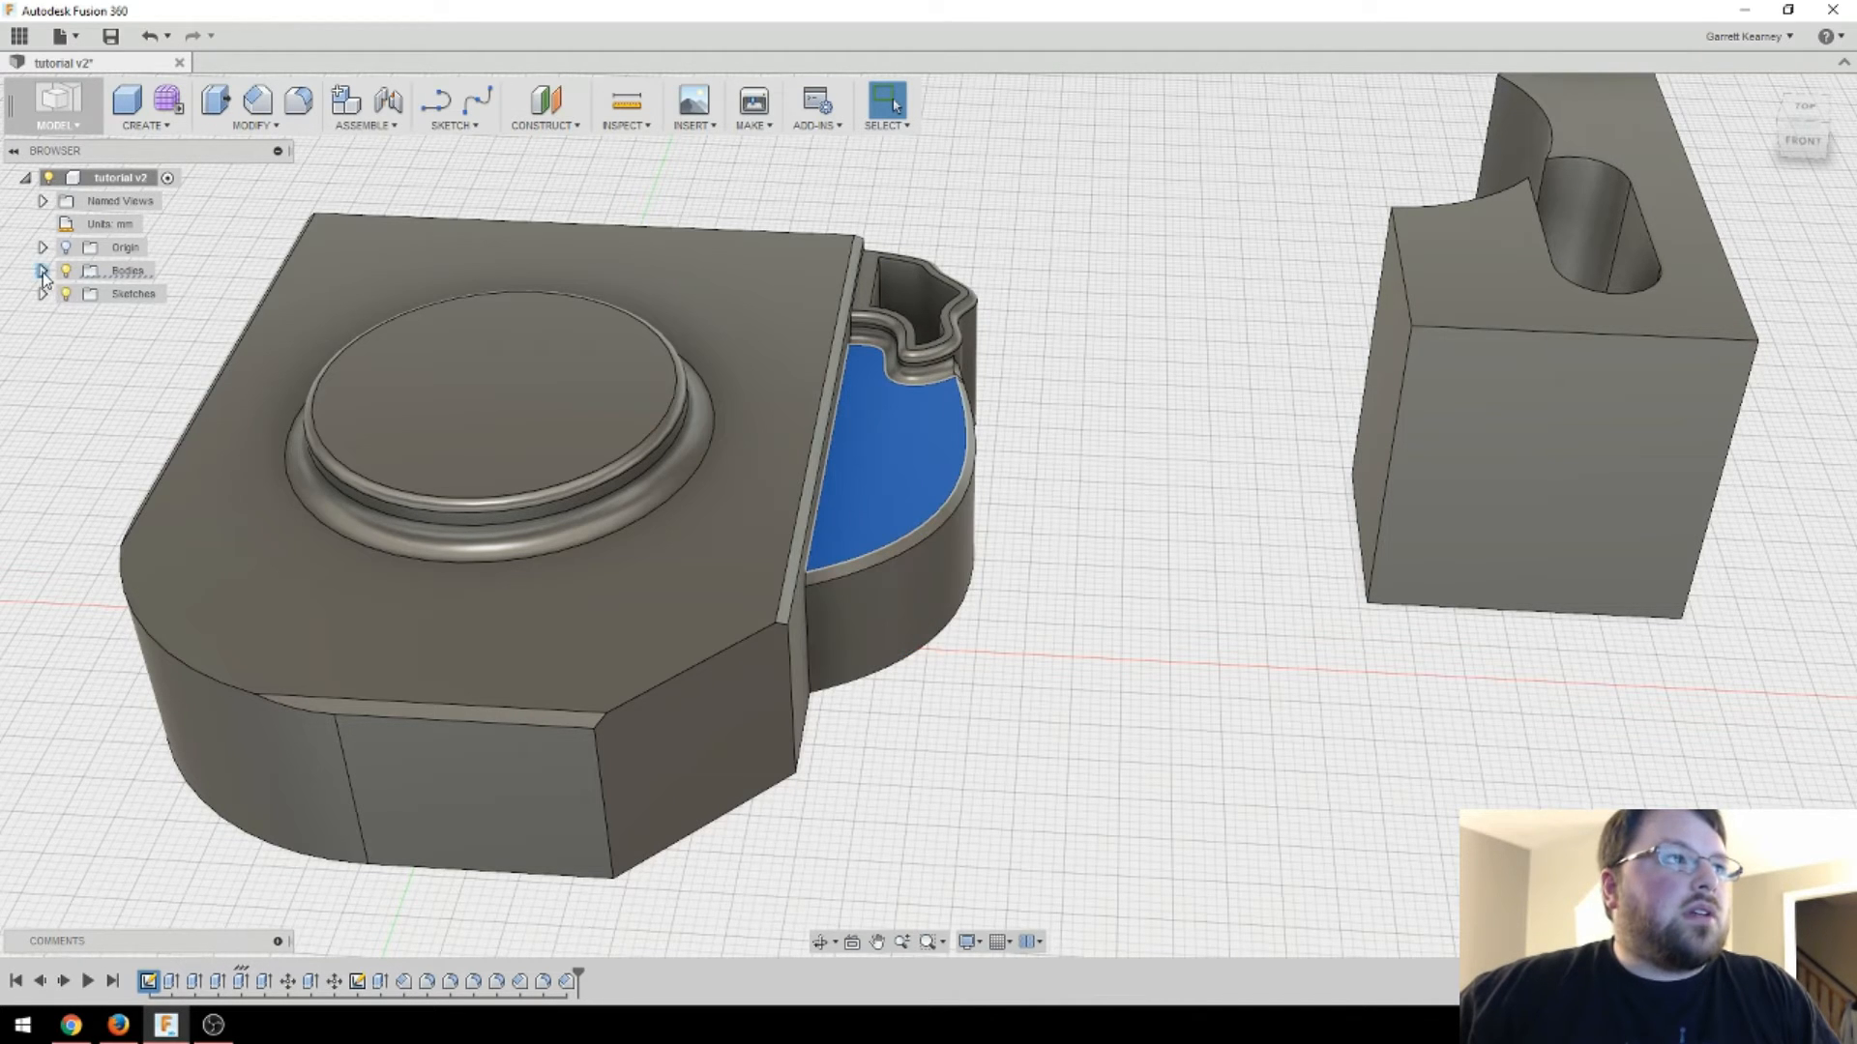
left_click(42, 271)
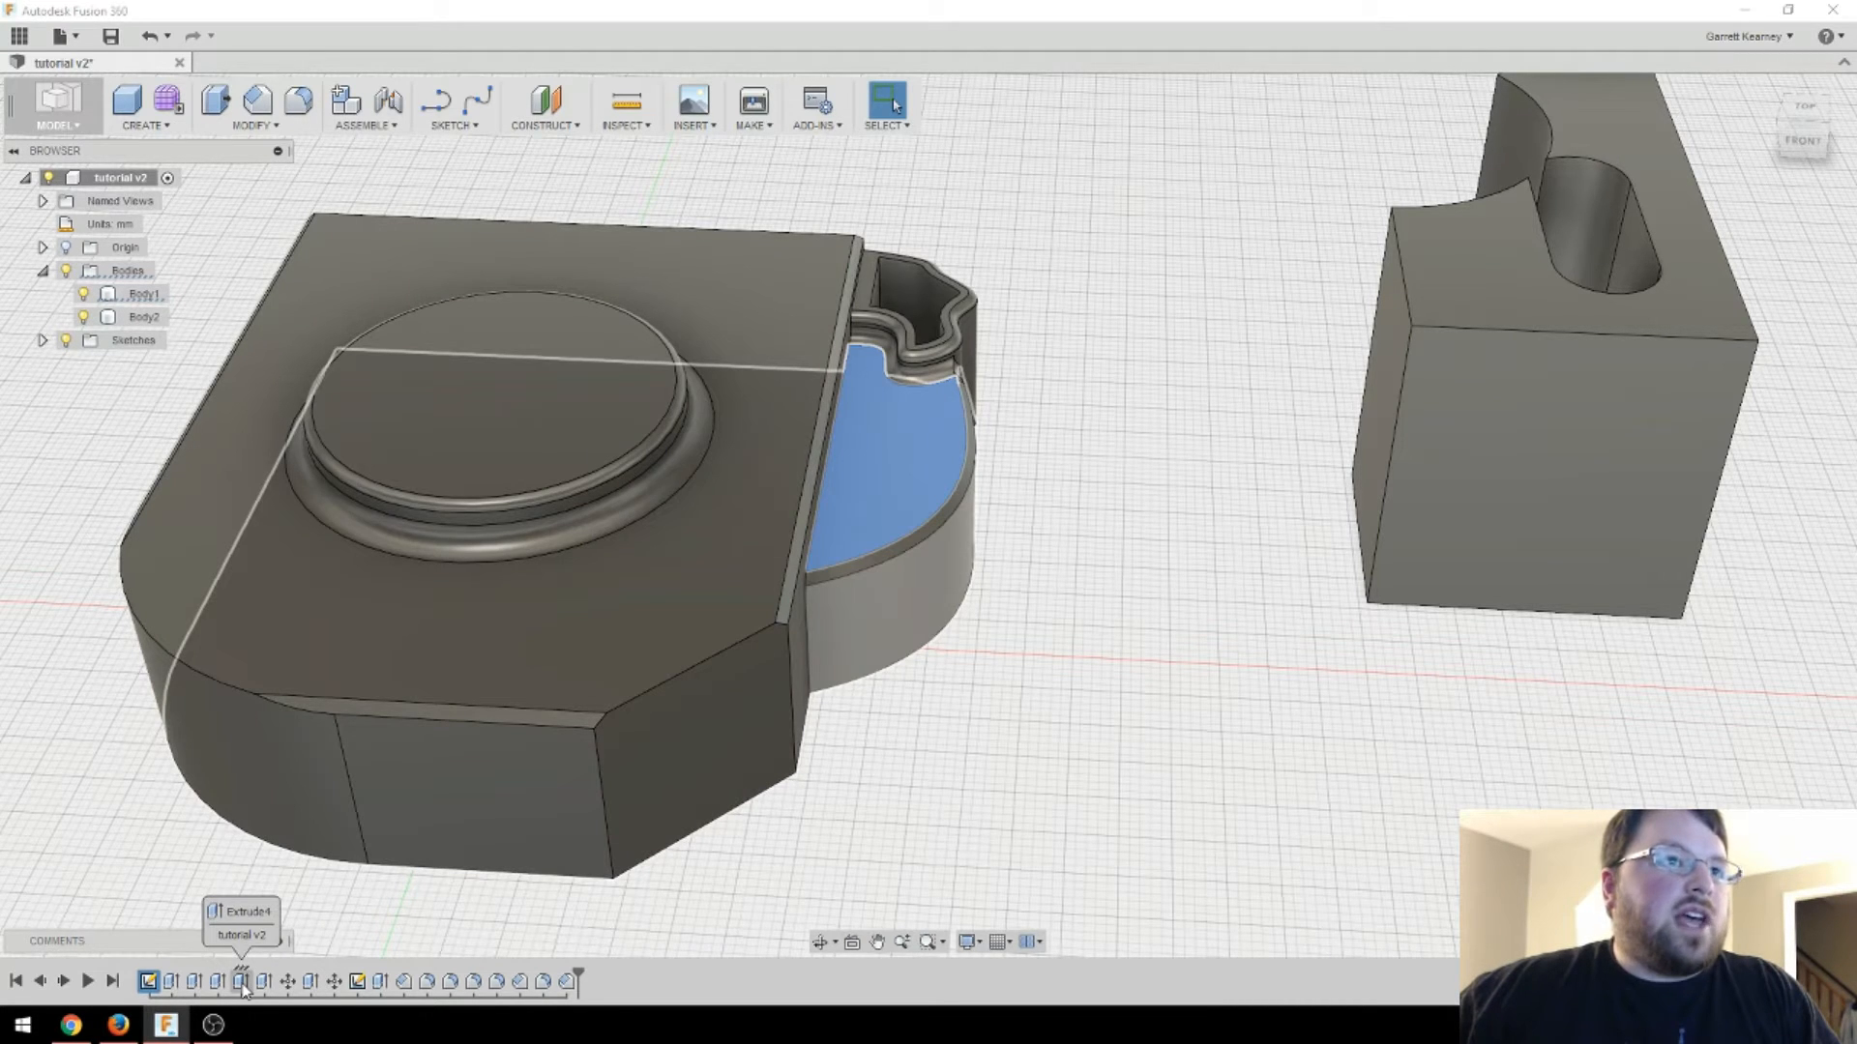
double_click(242, 981)
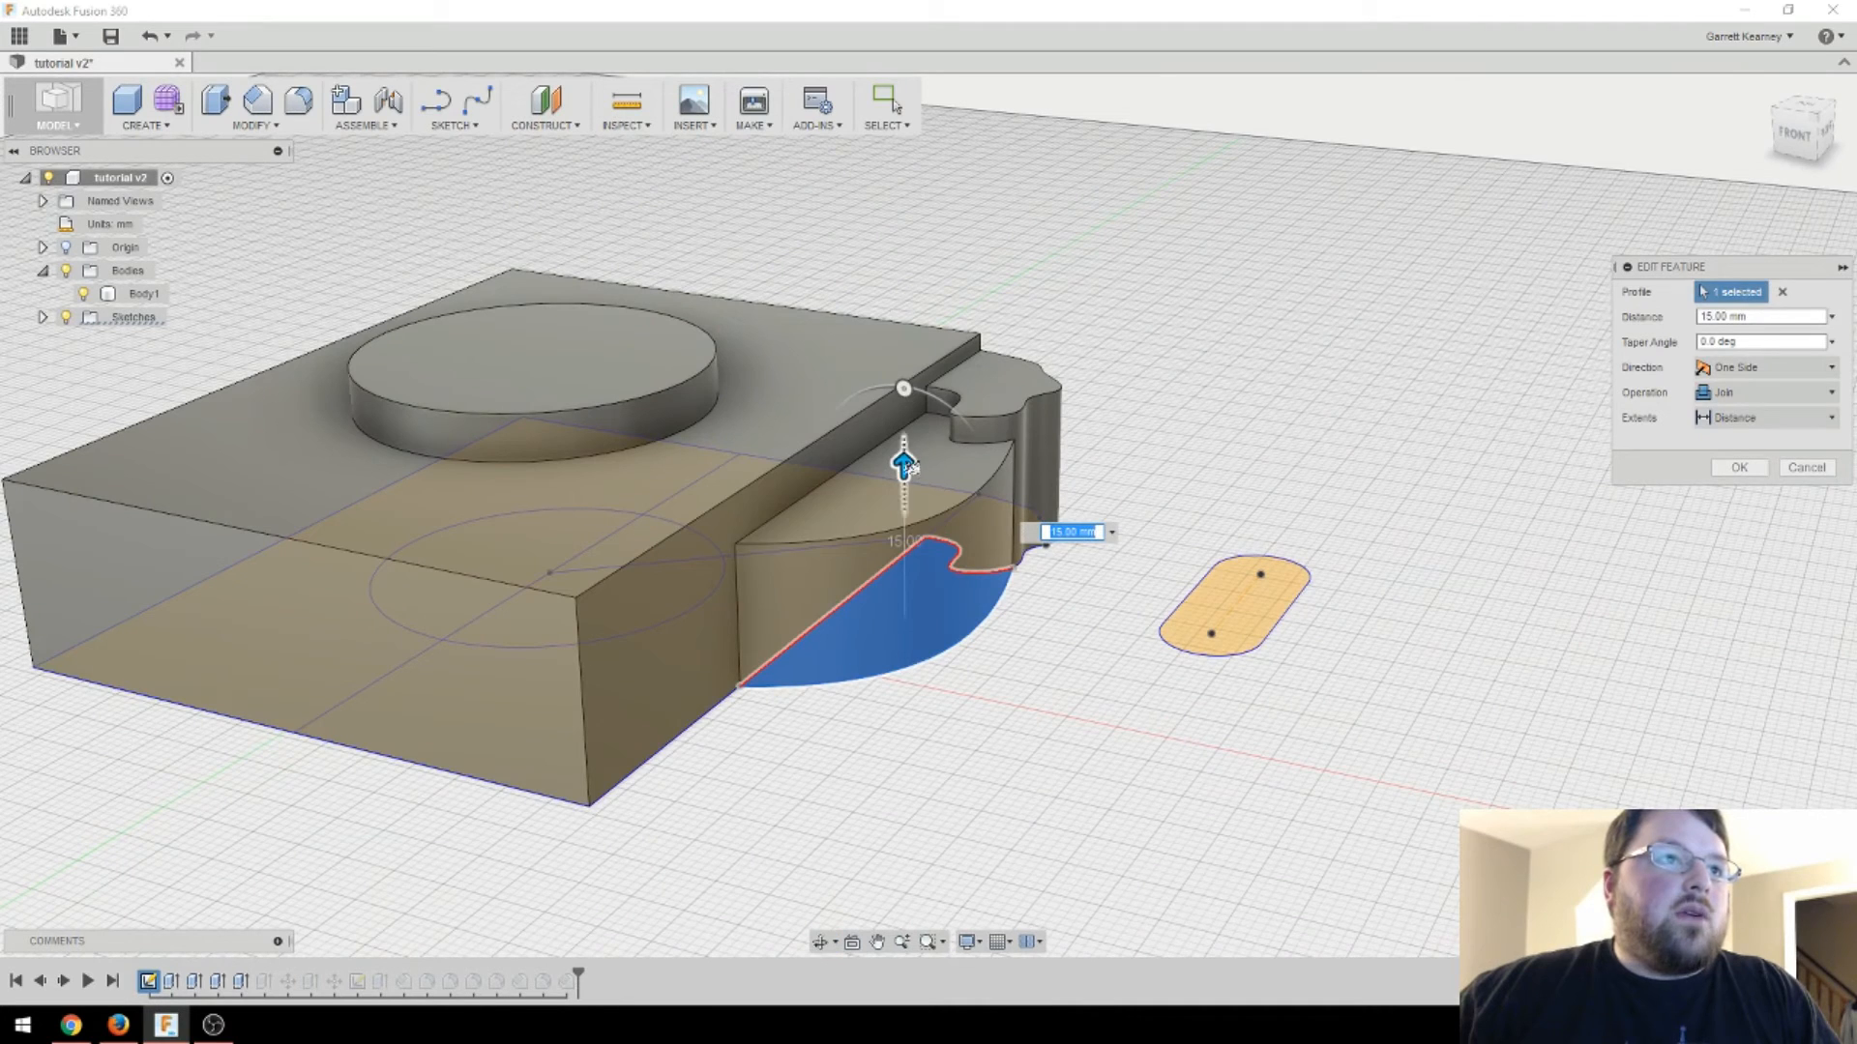
left_click_drag(904, 462, 903, 536)
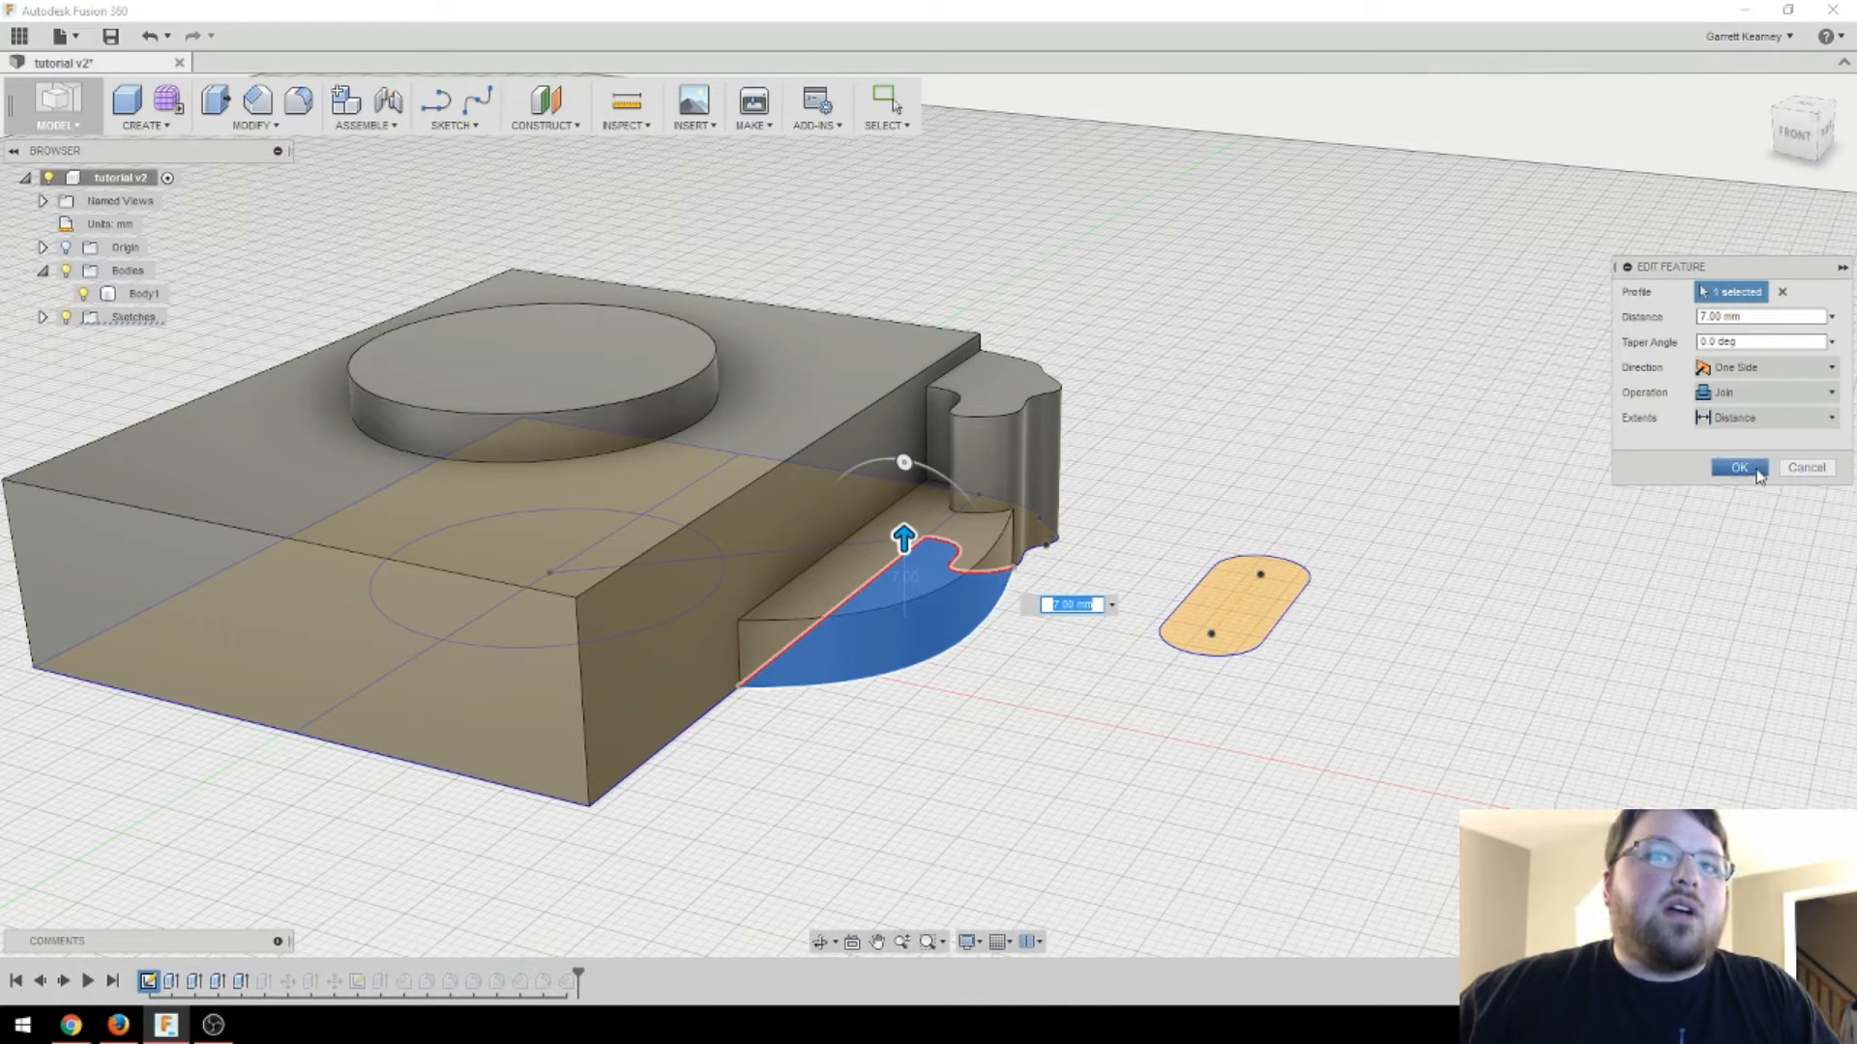
left_click(1737, 466)
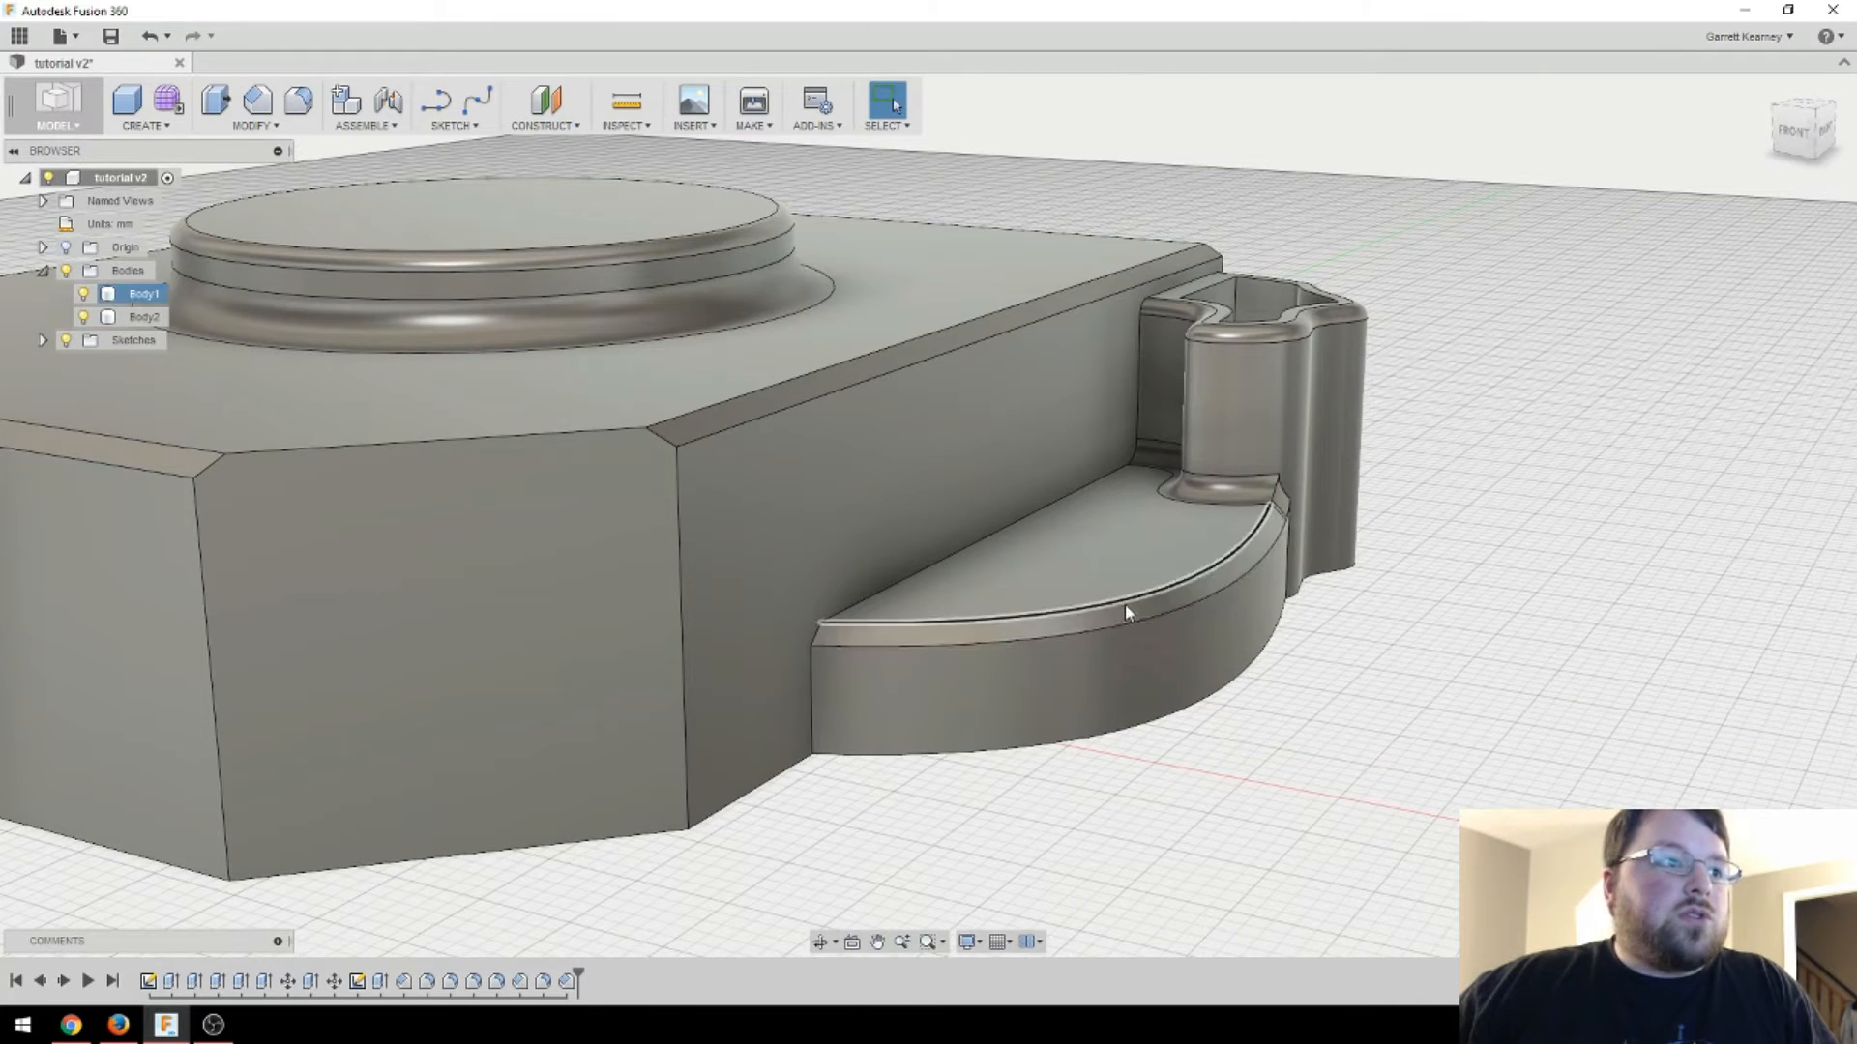
mouse_move(402, 982)
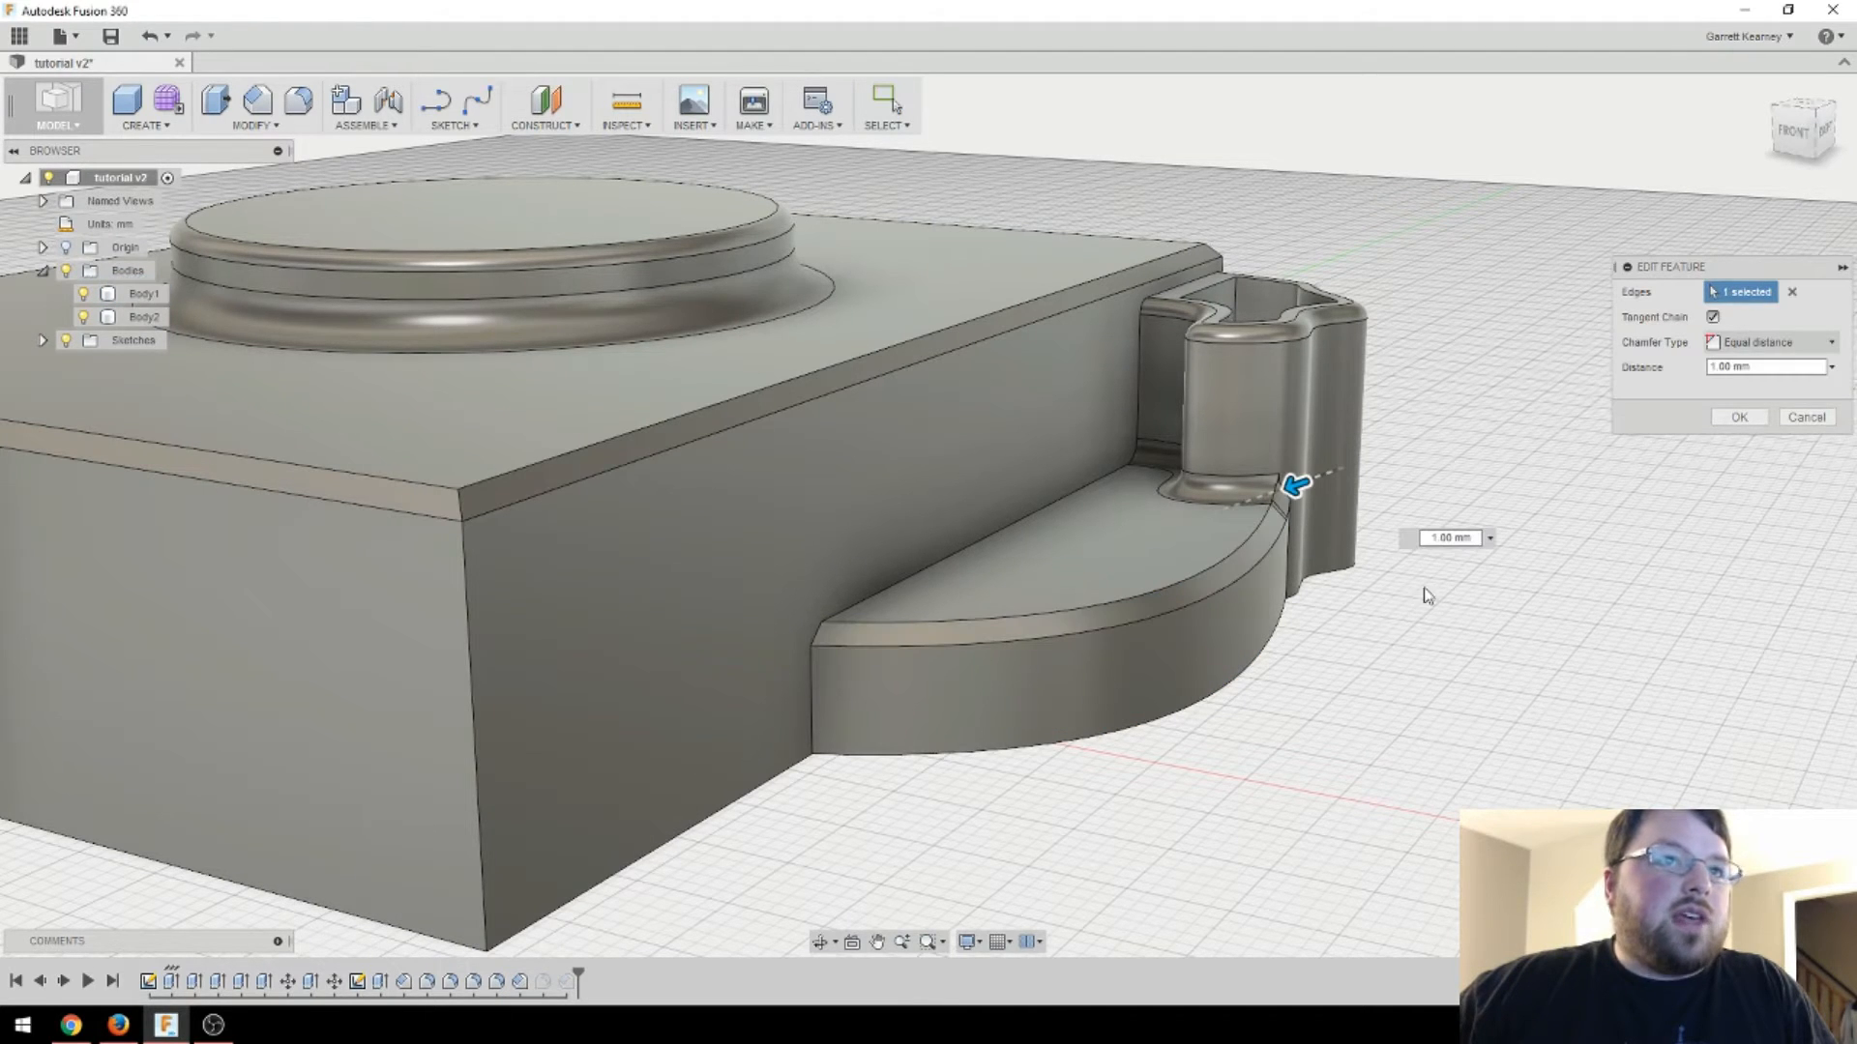
- Adjust the chamfer distance handle on the tray edge so the 1 mm chamfer reapplies
left_click_drag(1294, 483, 1278, 495)
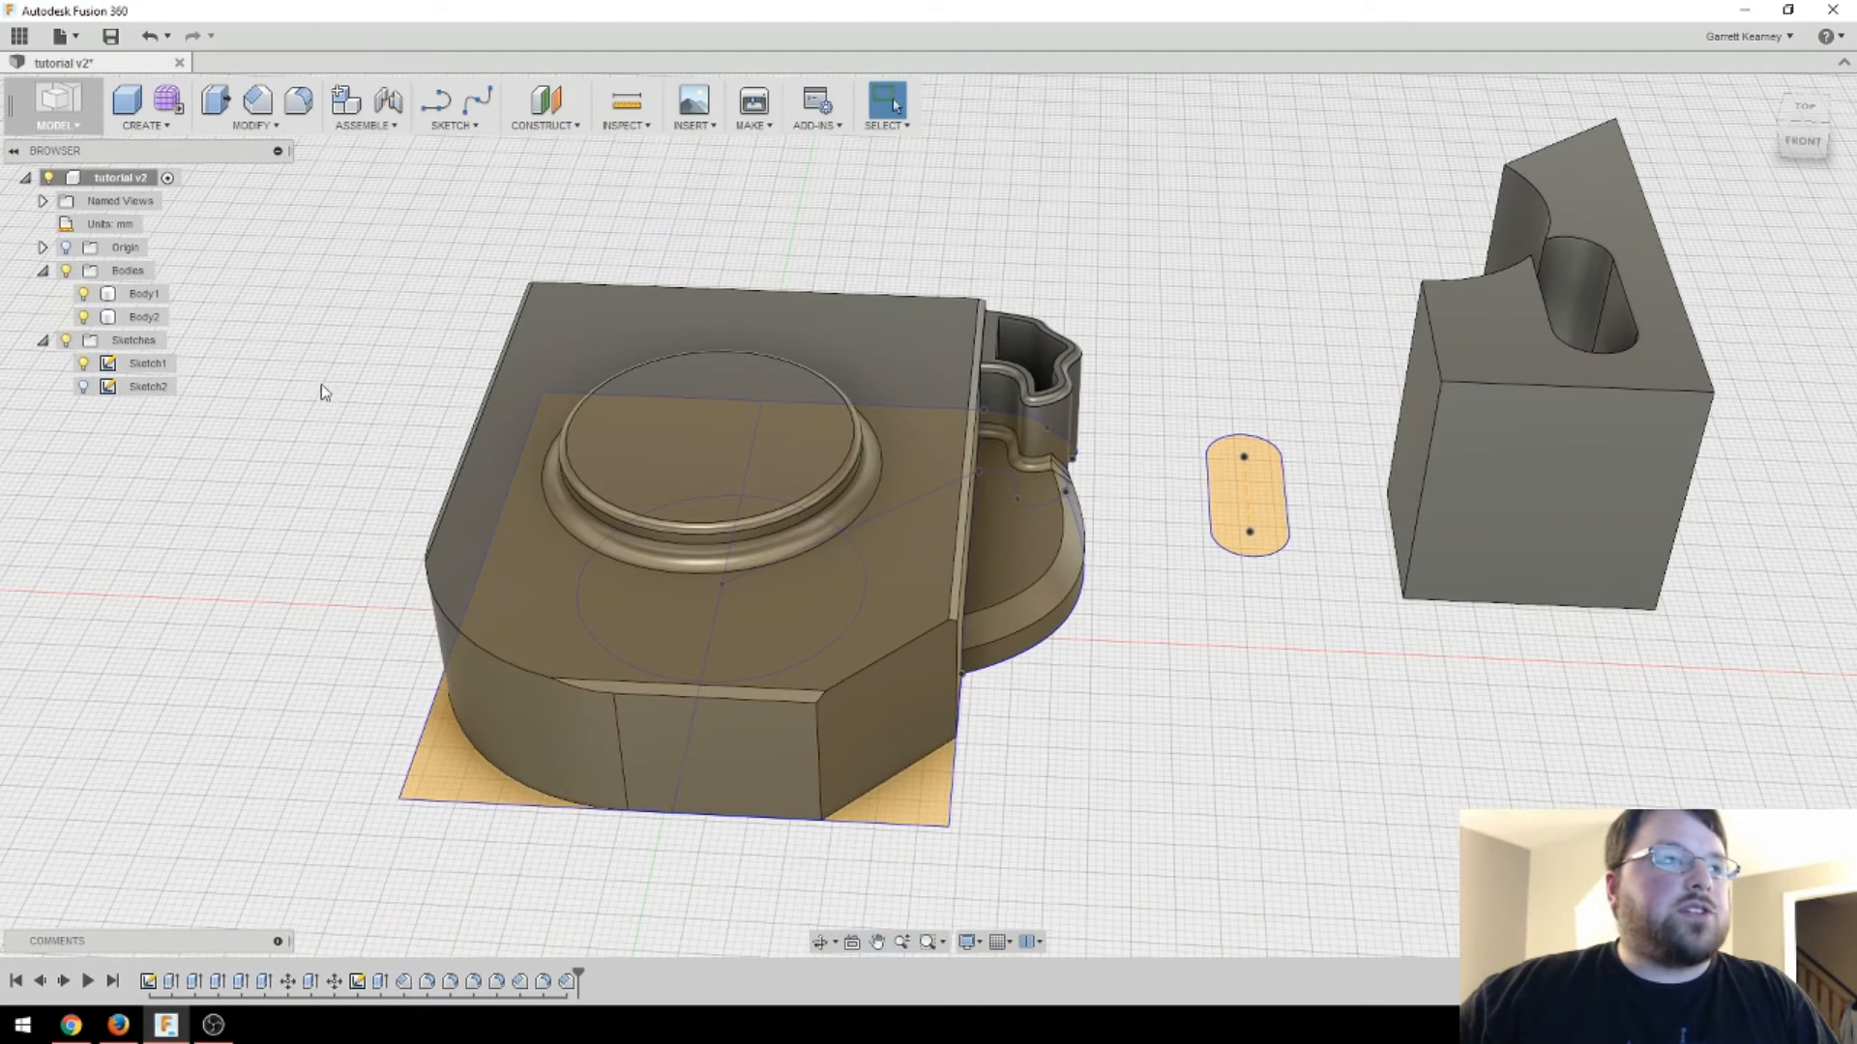
- Edit Sketch1 and select the curve's lower endpoint on the rectangle's right edge to move it
left_click(147, 364)
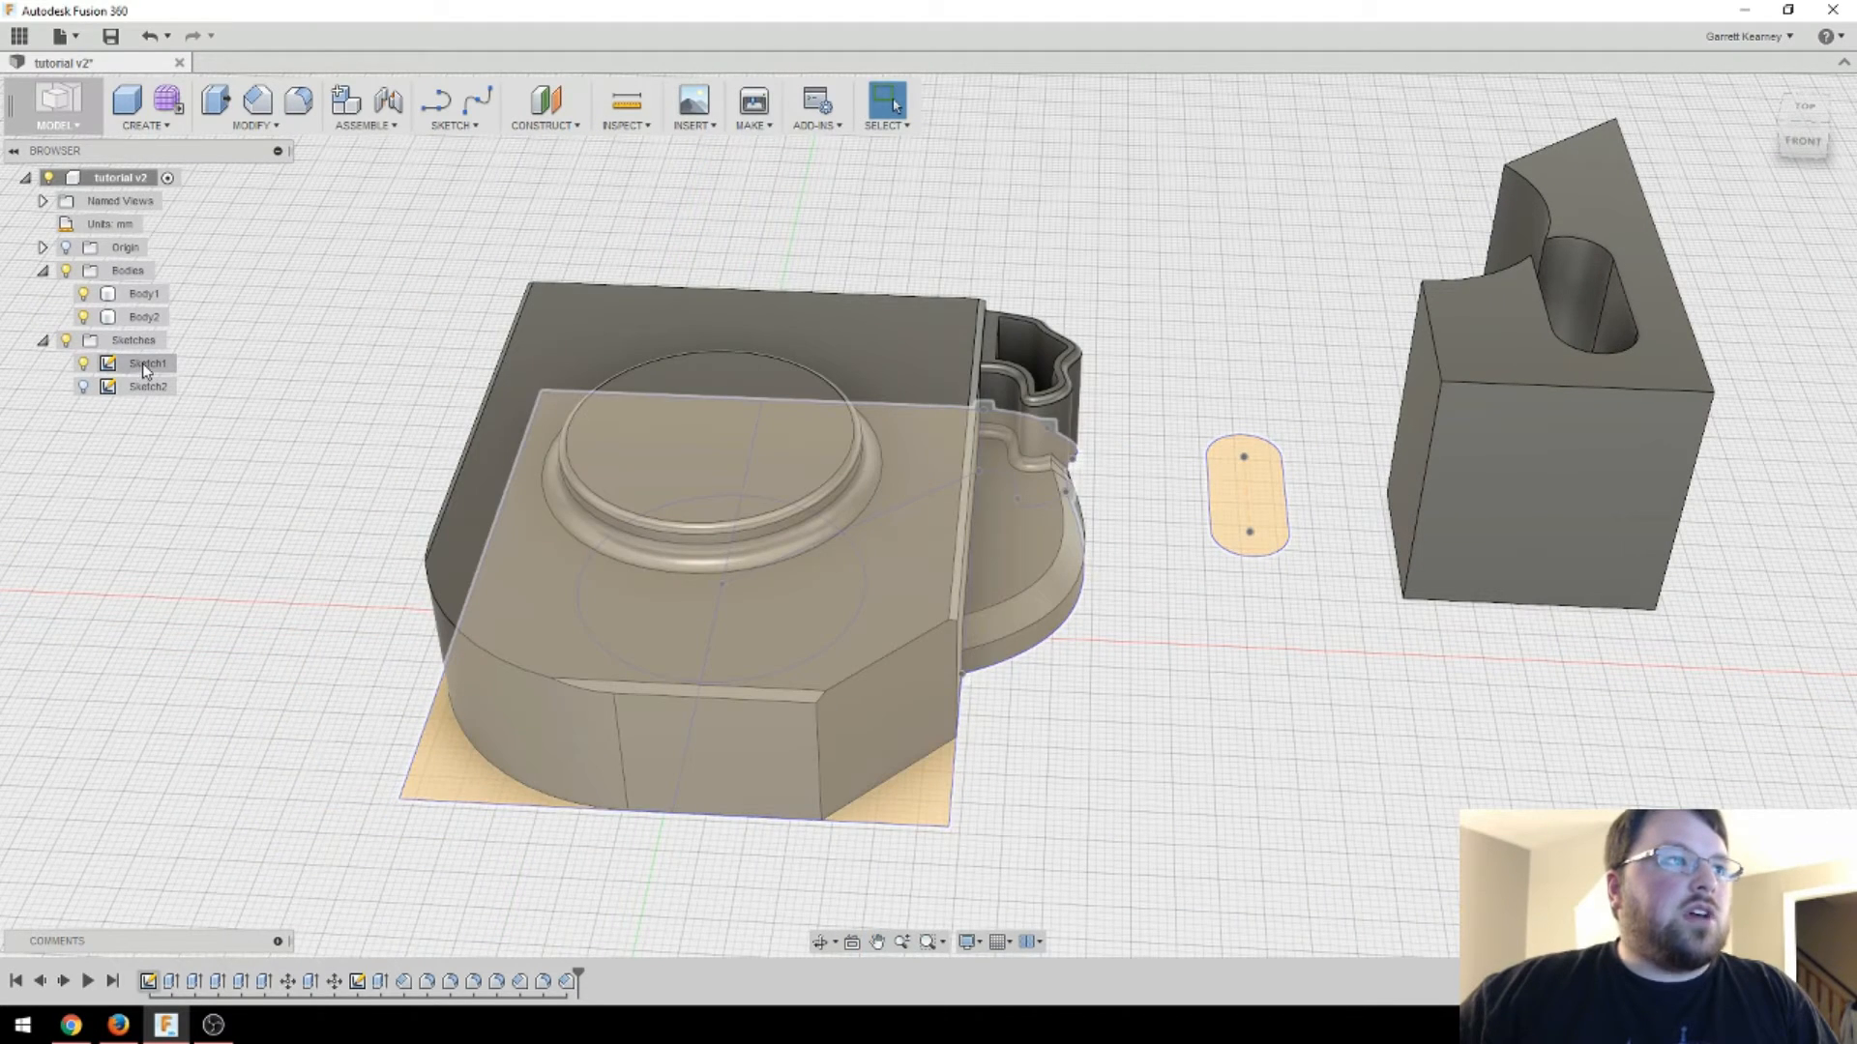
double_click(145, 364)
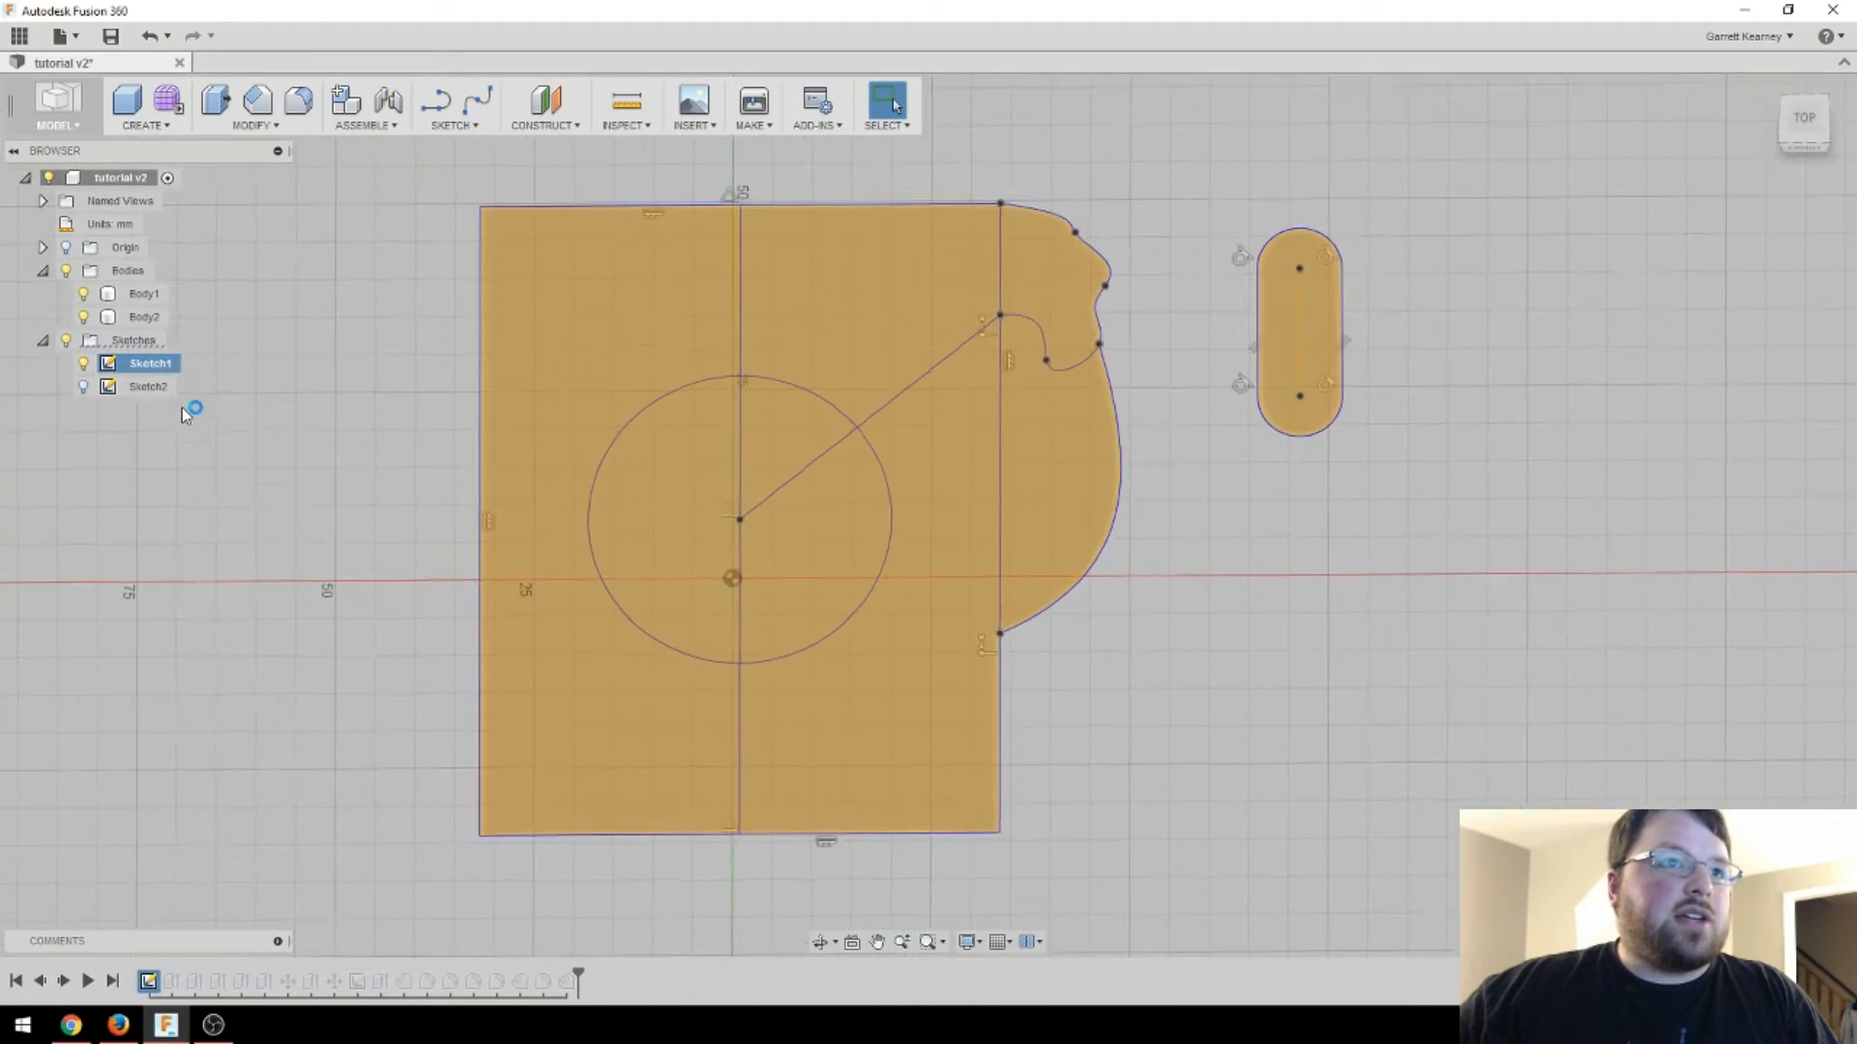
double_click(149, 362)
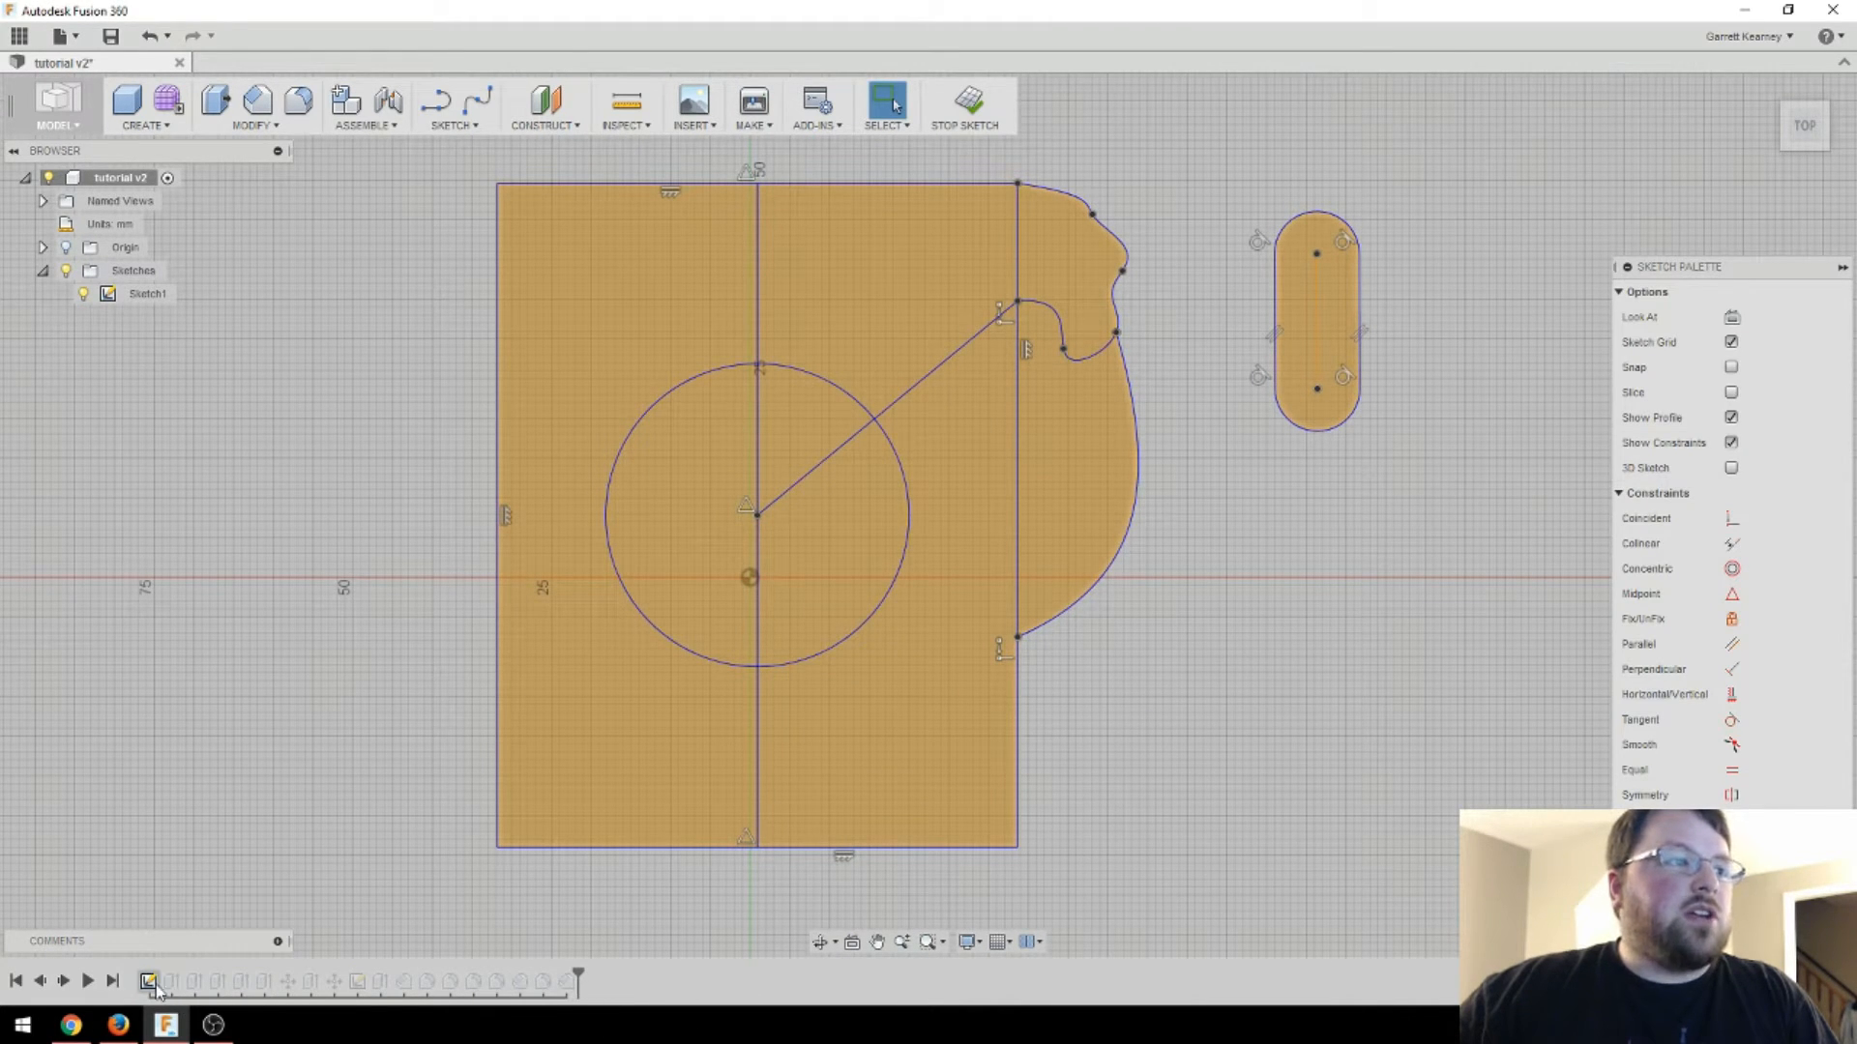
left_click(882, 409)
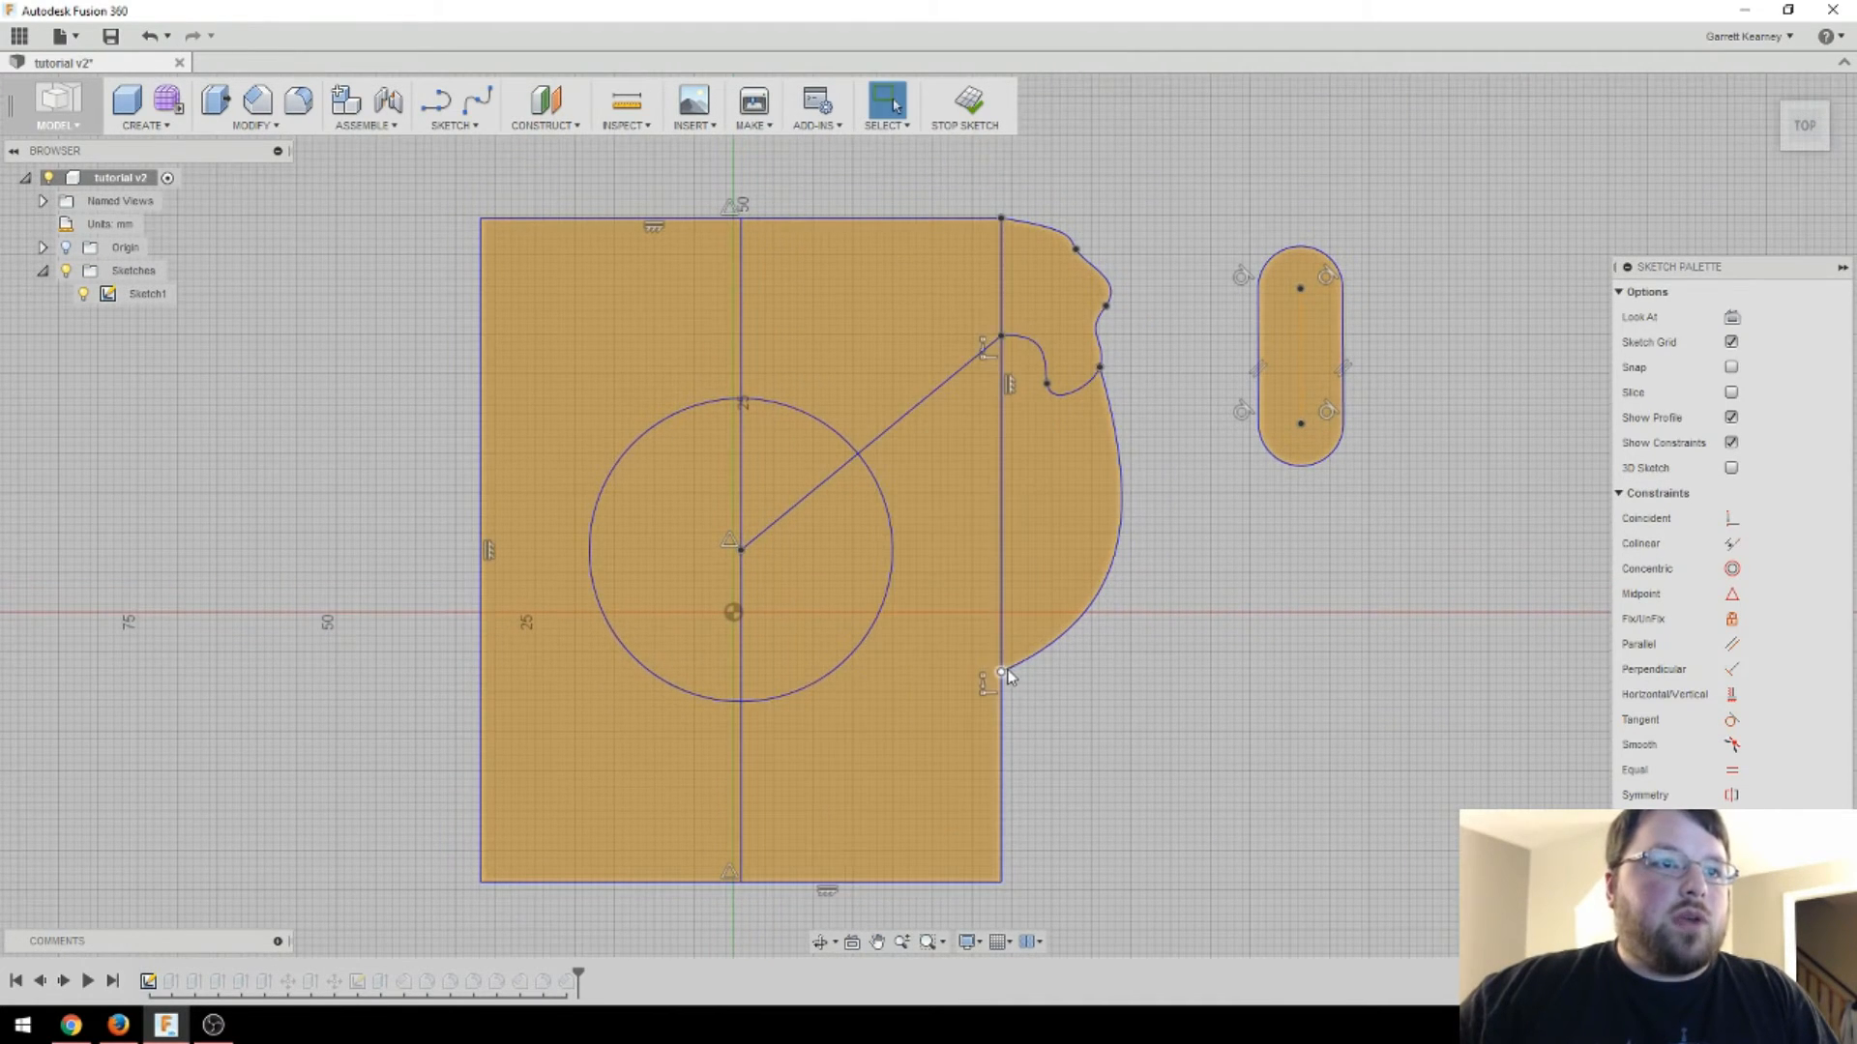
left_click(930, 534)
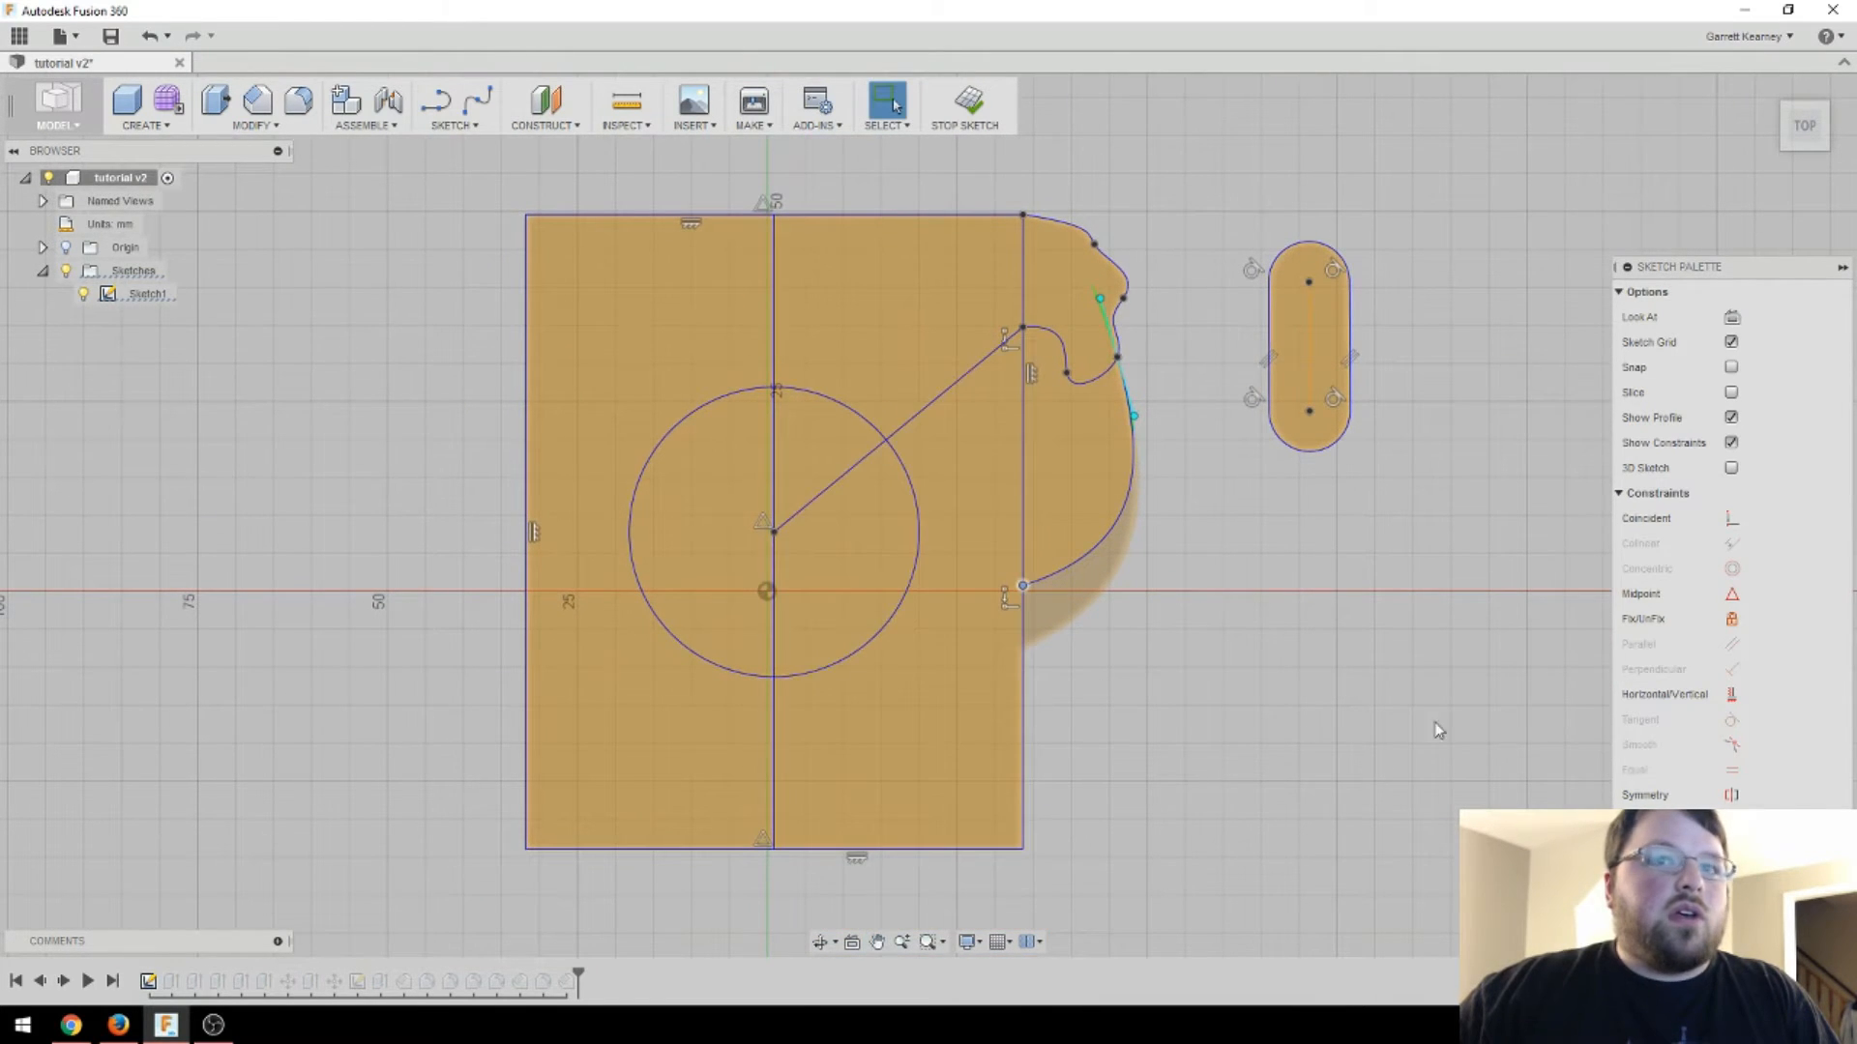
mouse_move(967, 104)
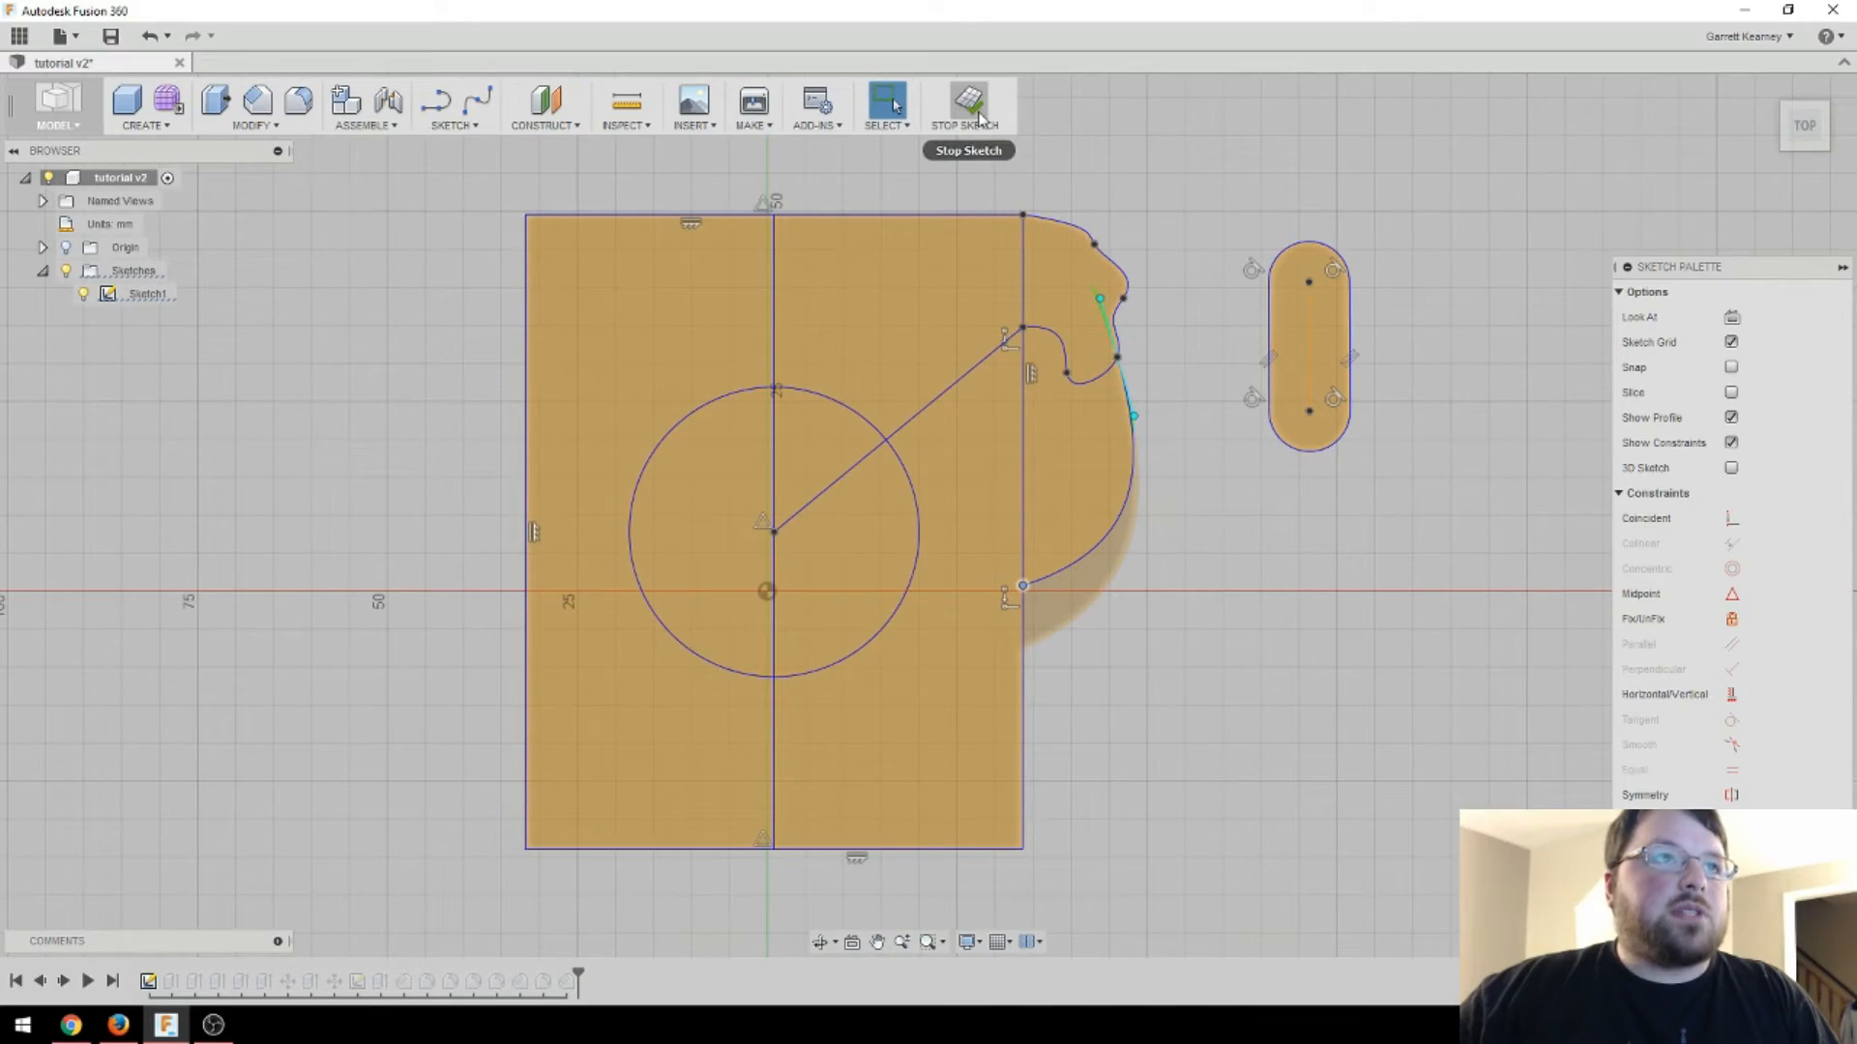
- Stop the sketch to update the bodies, then reopen Sketch1 for editing
left_click(967, 104)
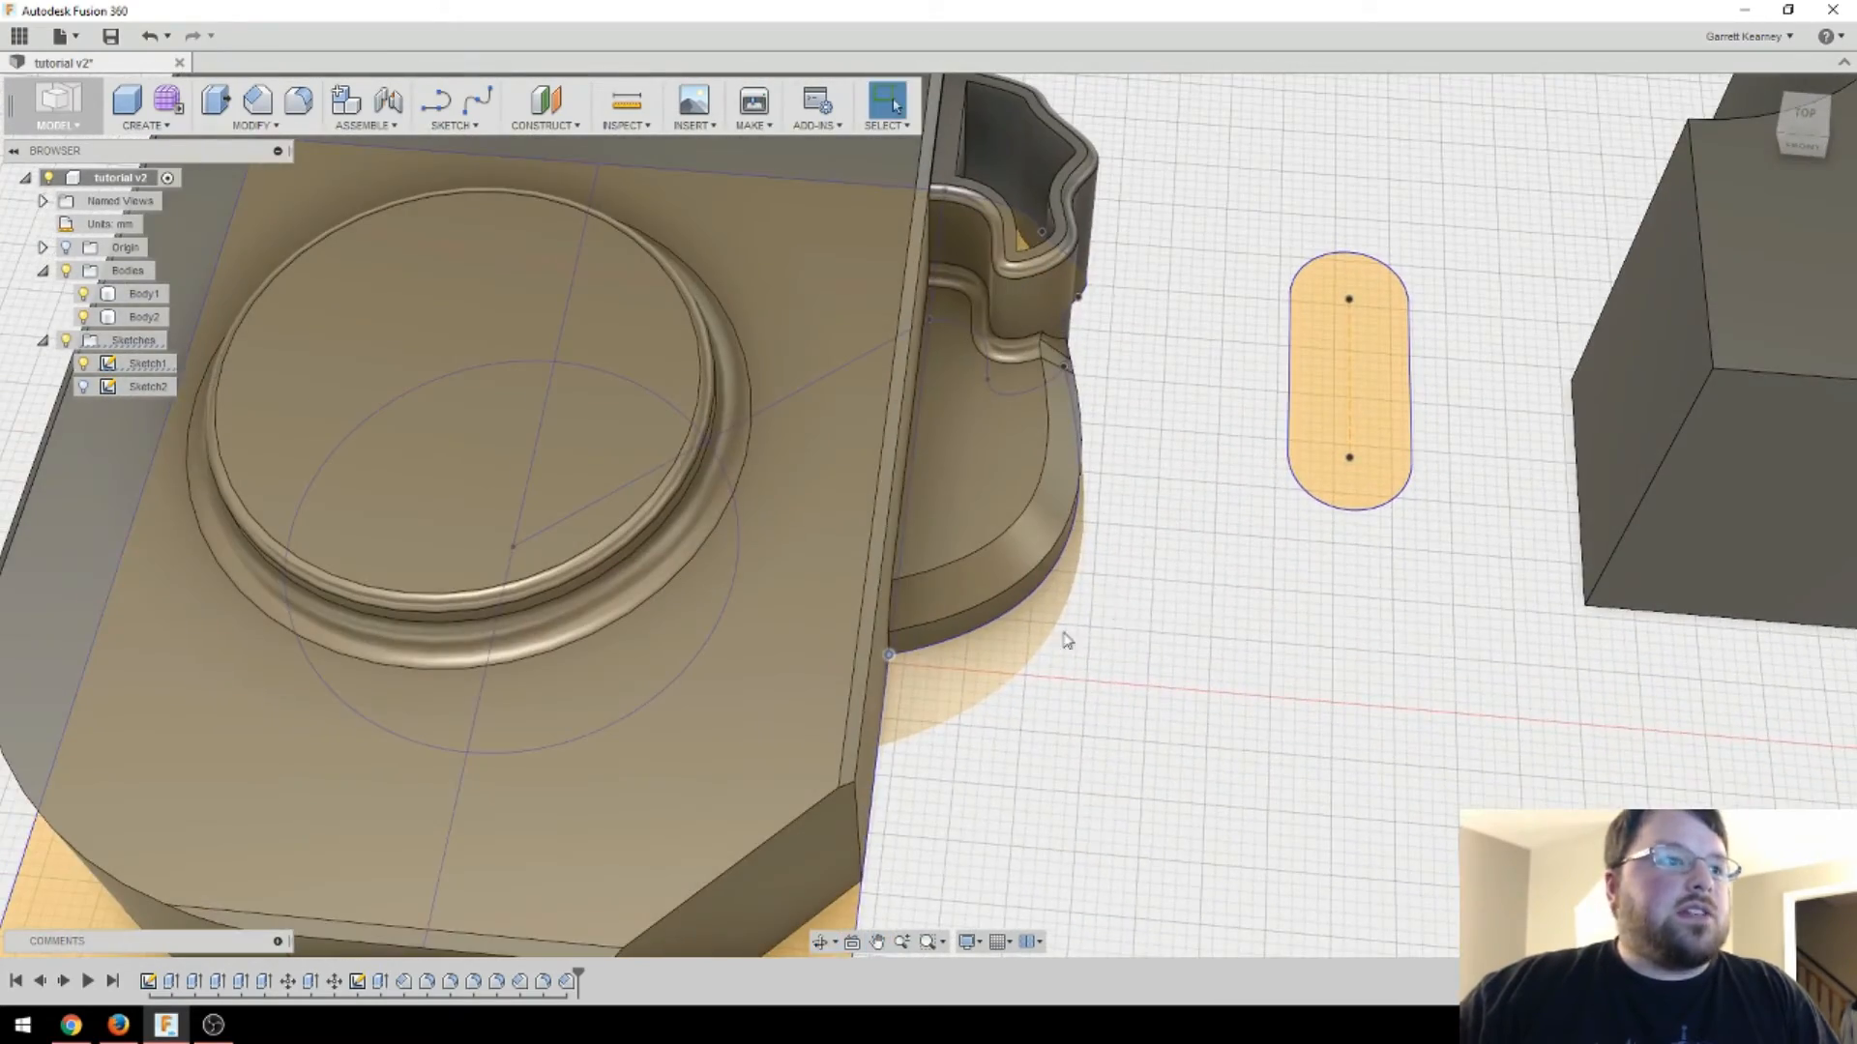
left_click(147, 363)
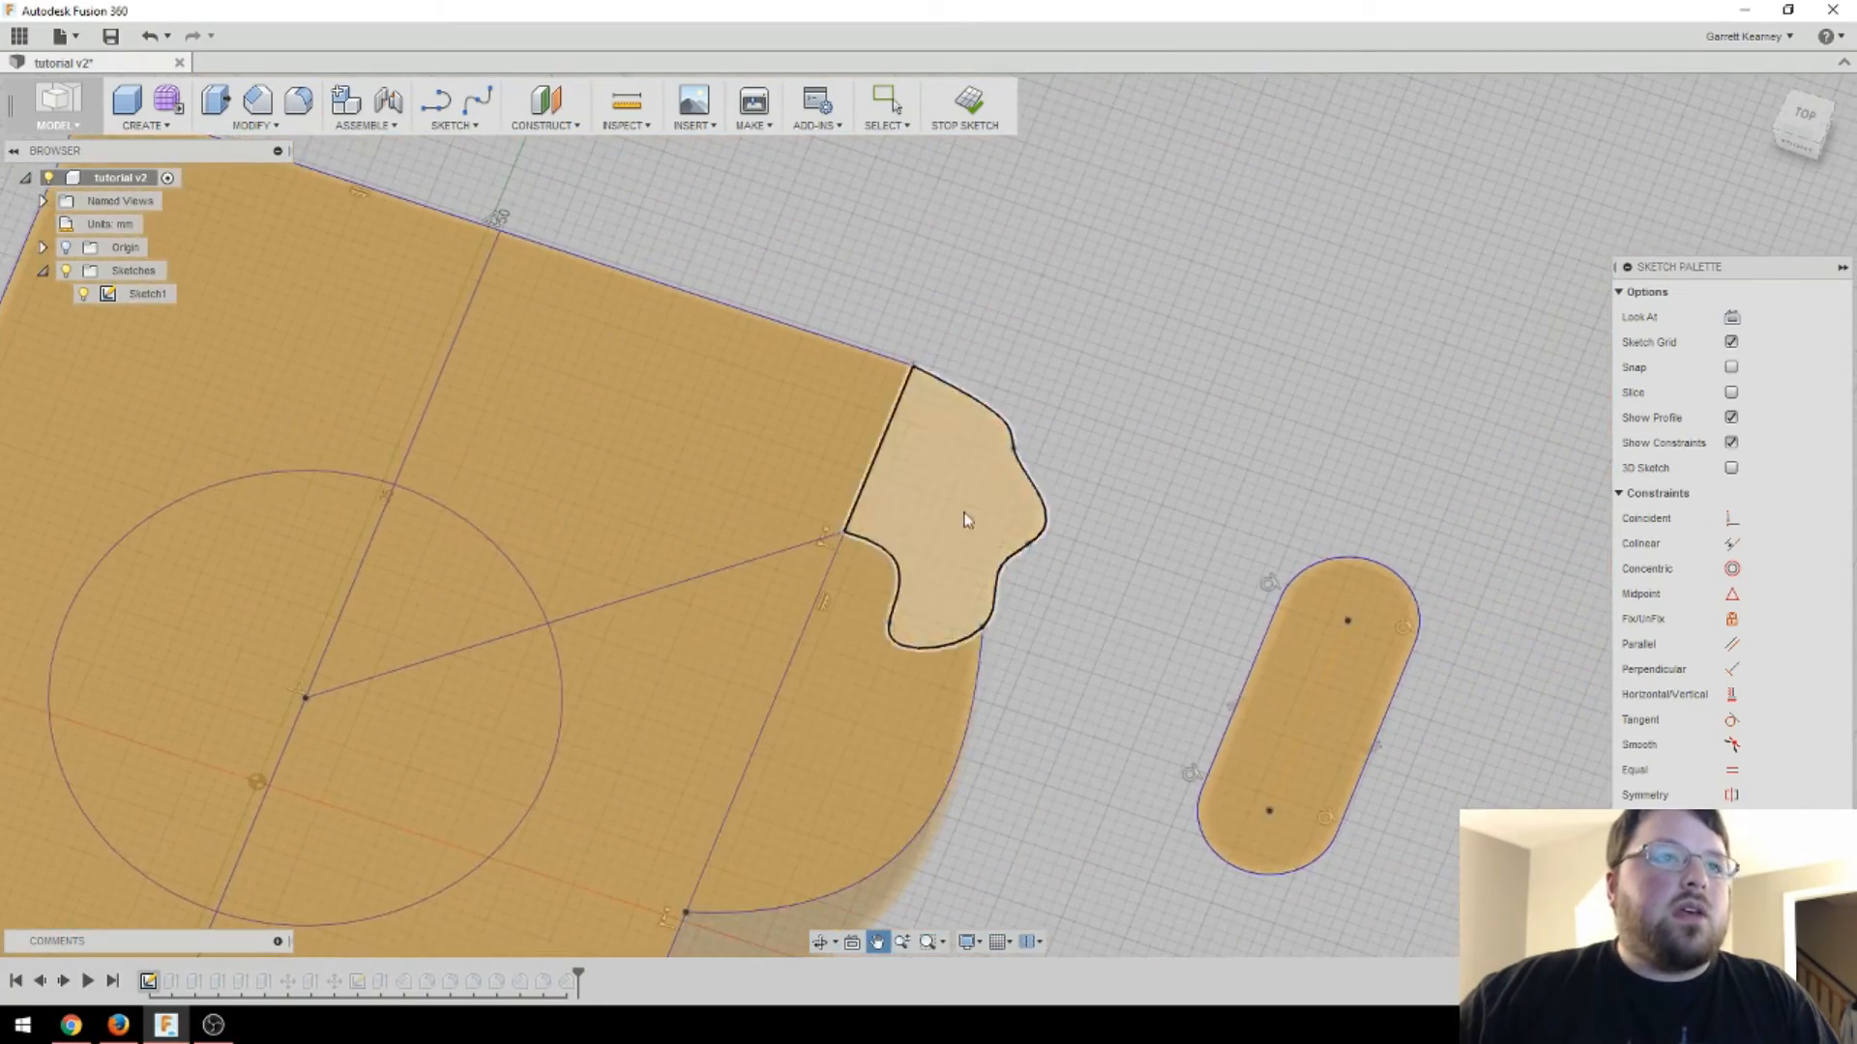
- Select the hook spline so its upper bend can be narrowed into a sharp point
left_click(965, 520)
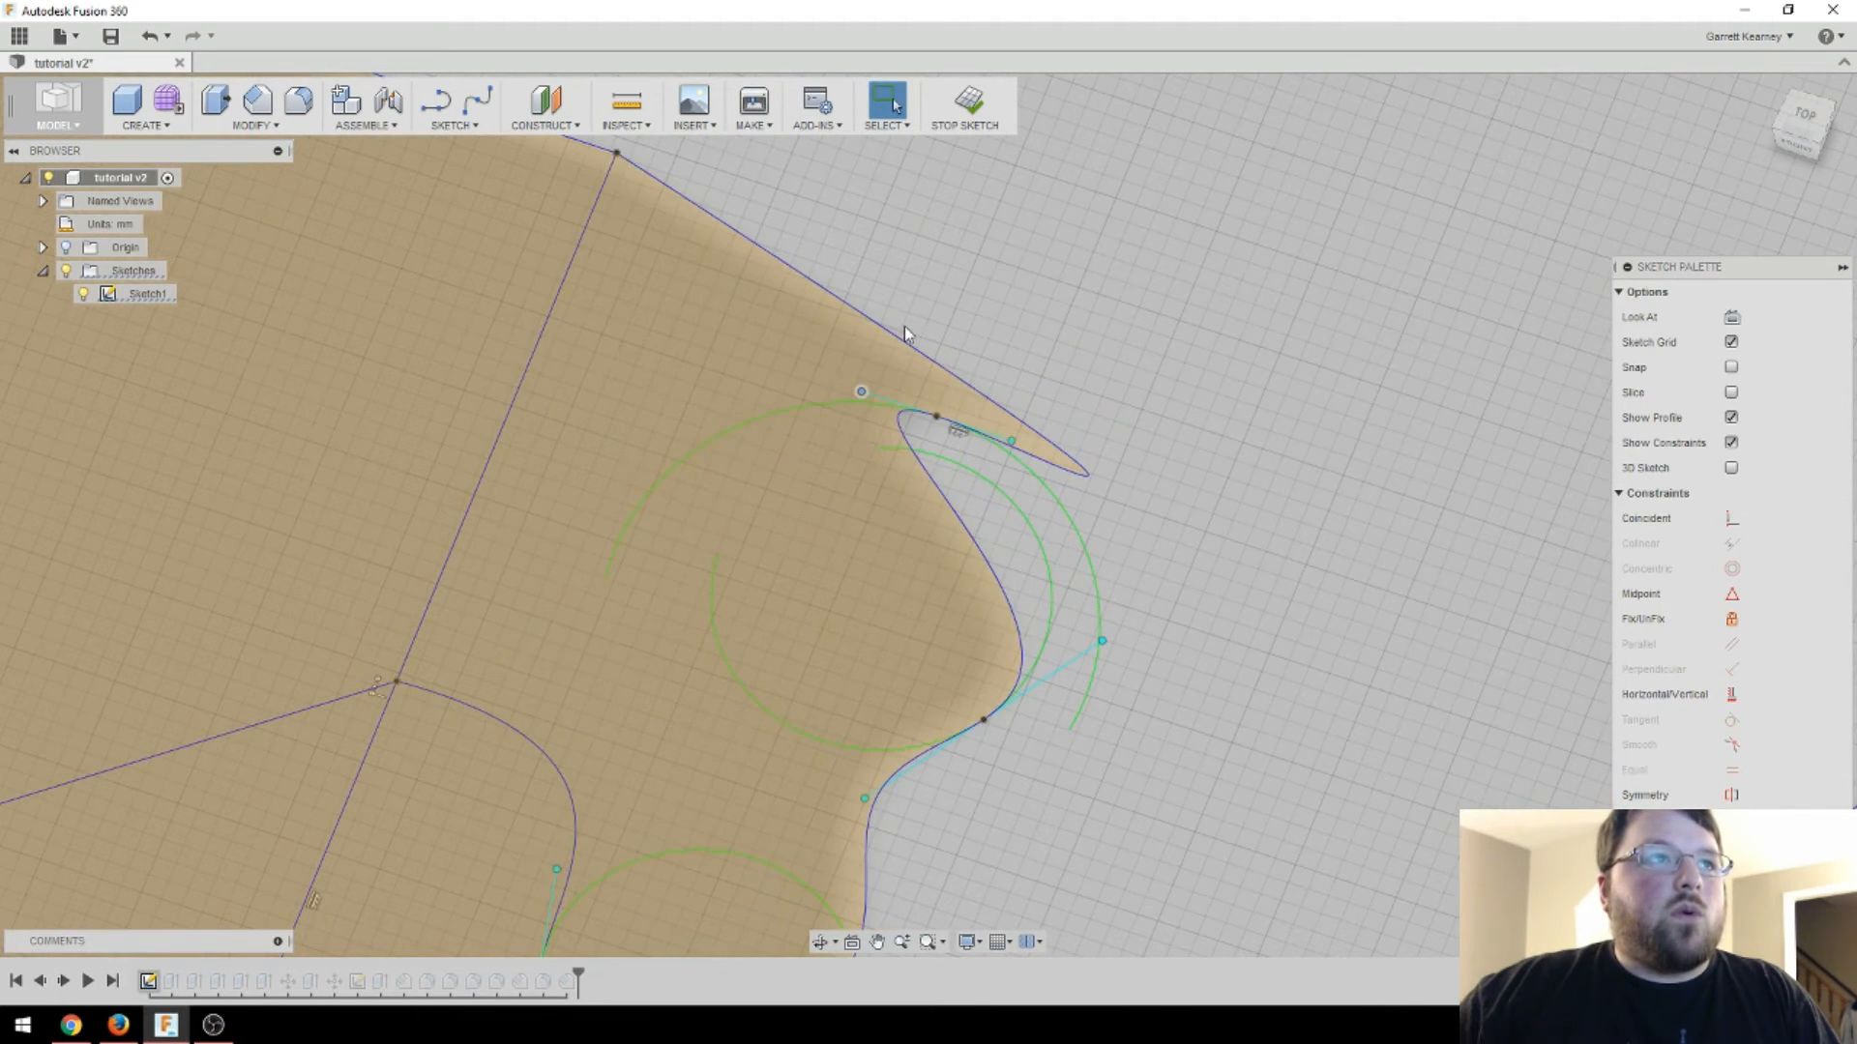
mouse_move(1087, 453)
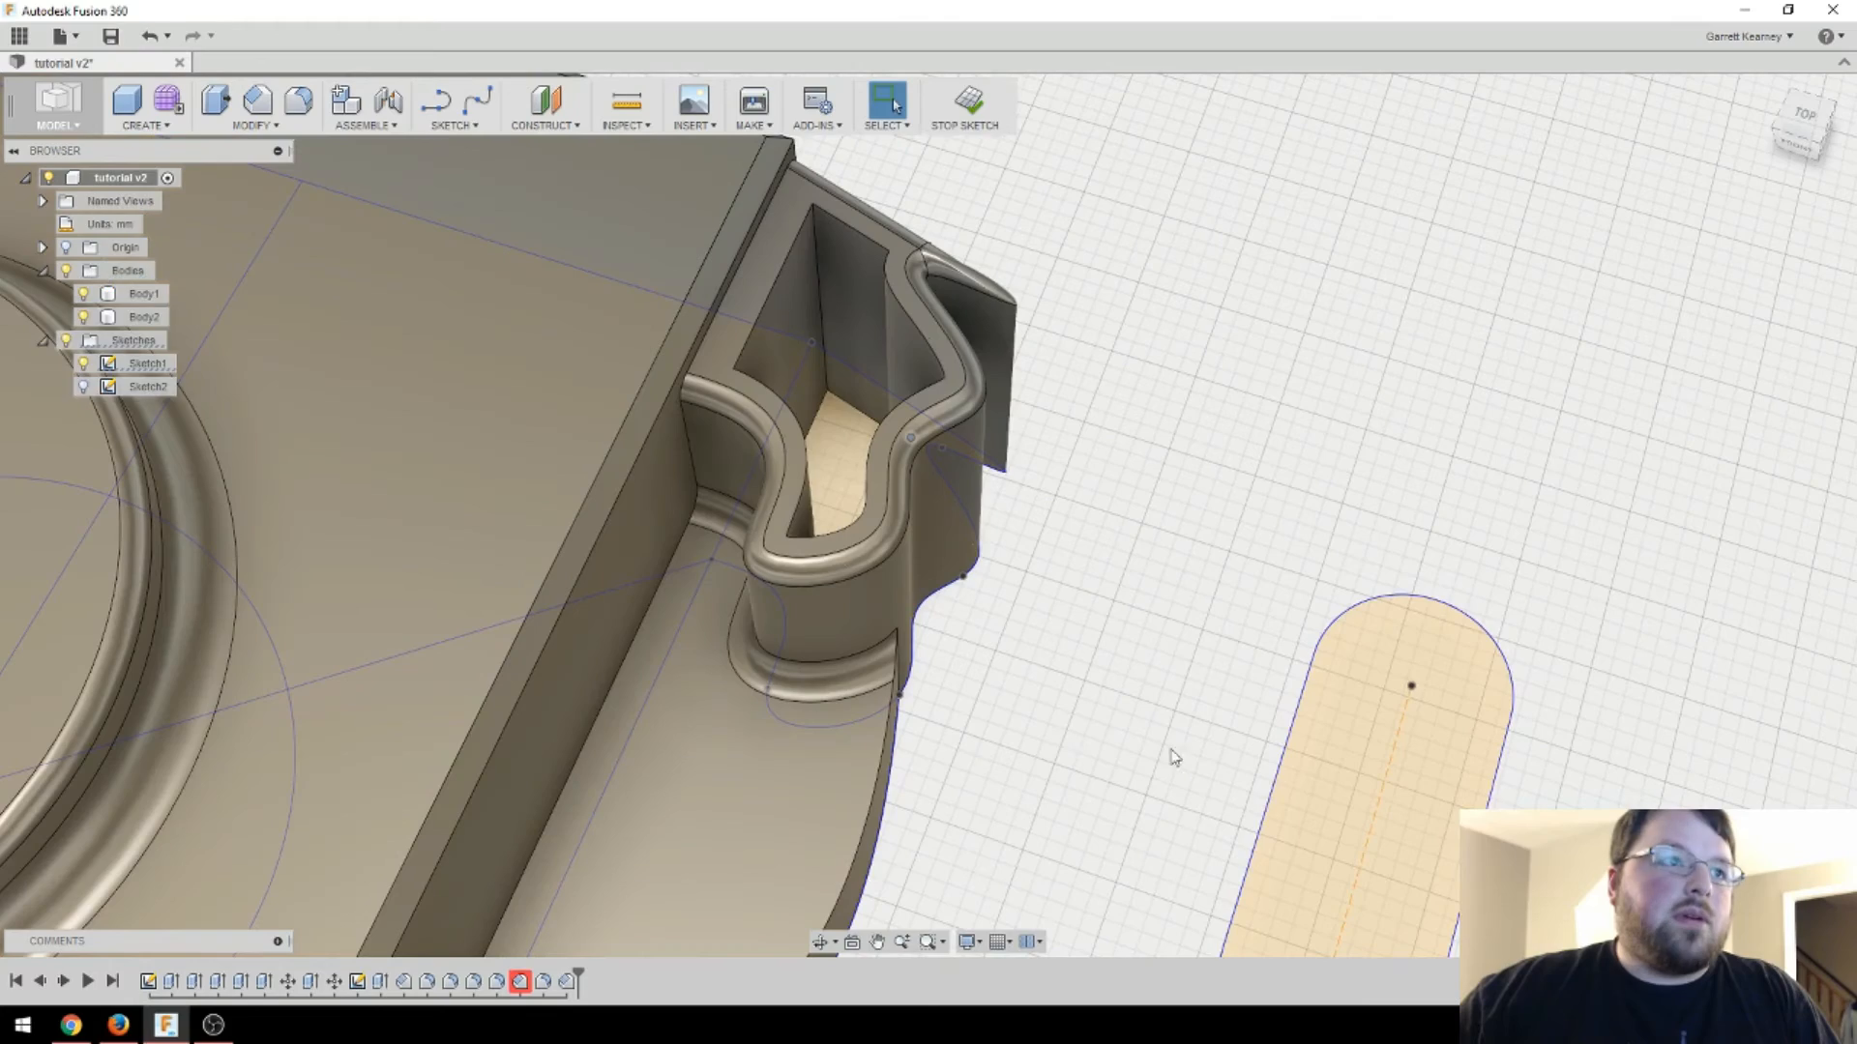
left_click(963, 104)
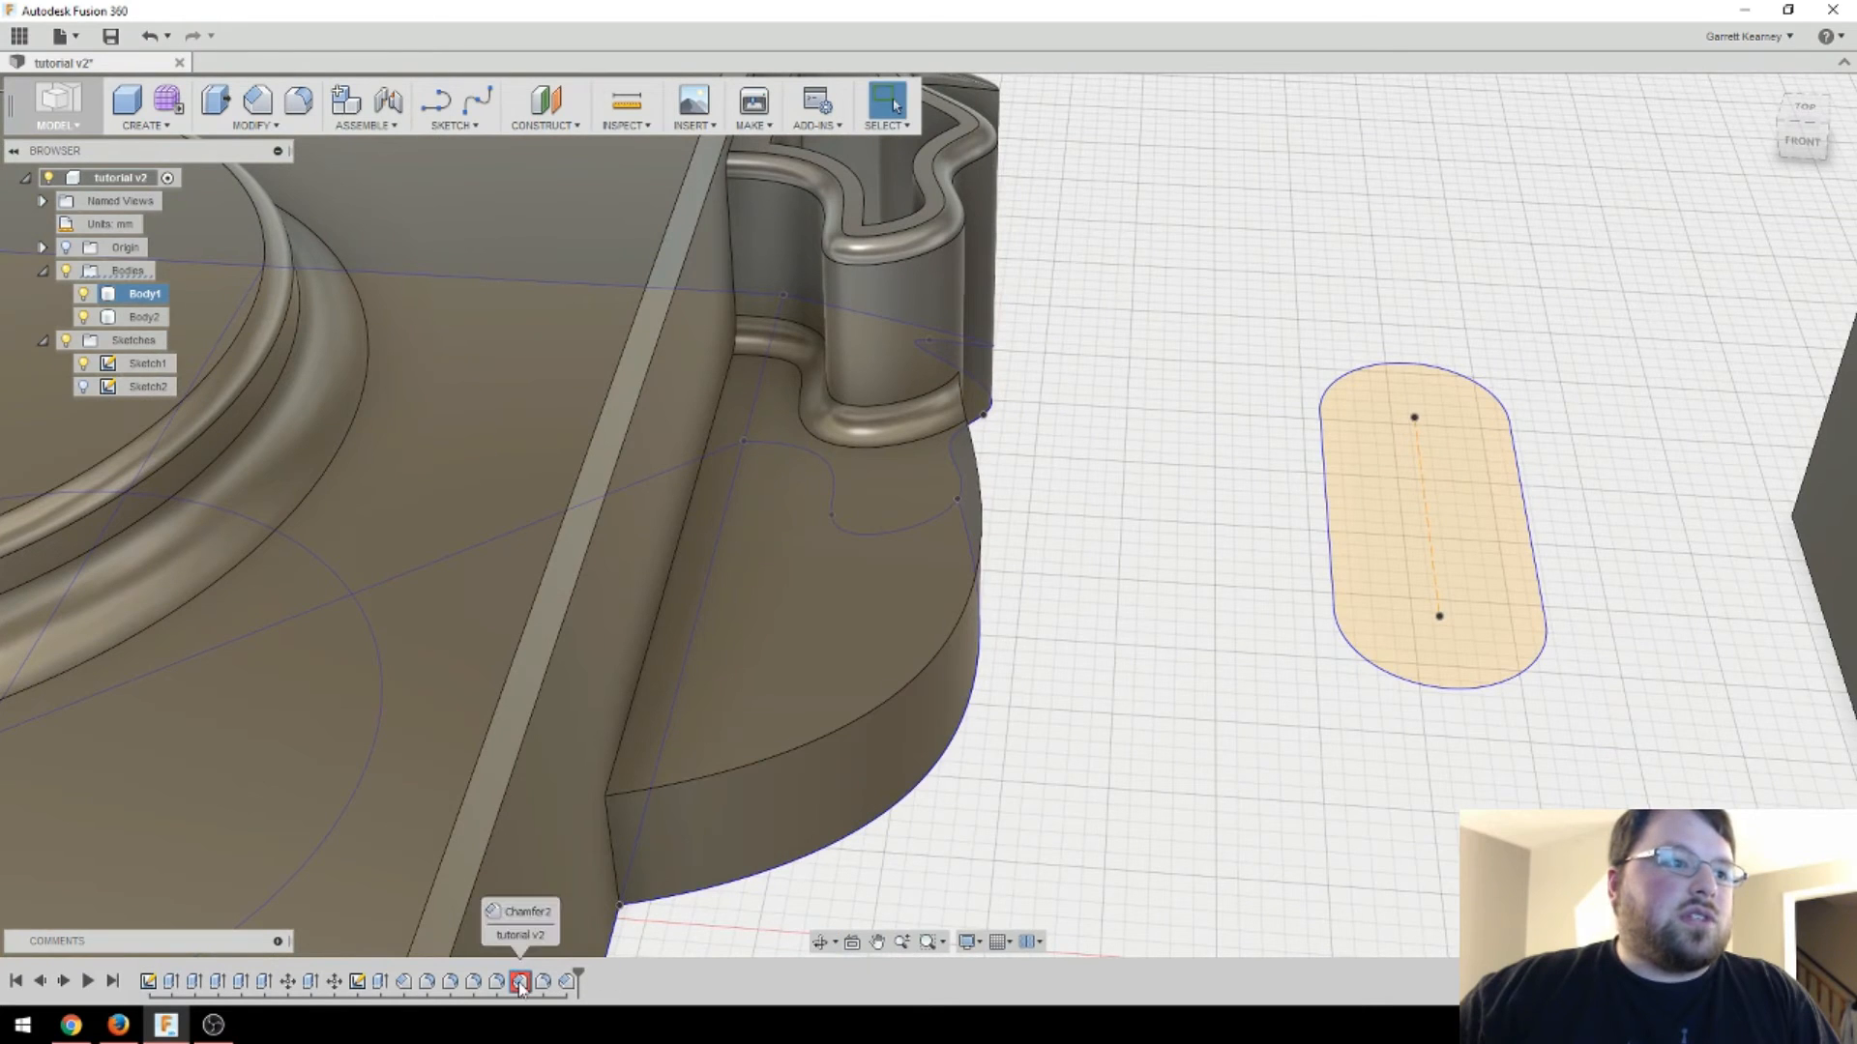
- Edit failed Chamfer2 from the timeline and view the reshaped tray edges to reselect them
double_click(518, 981)
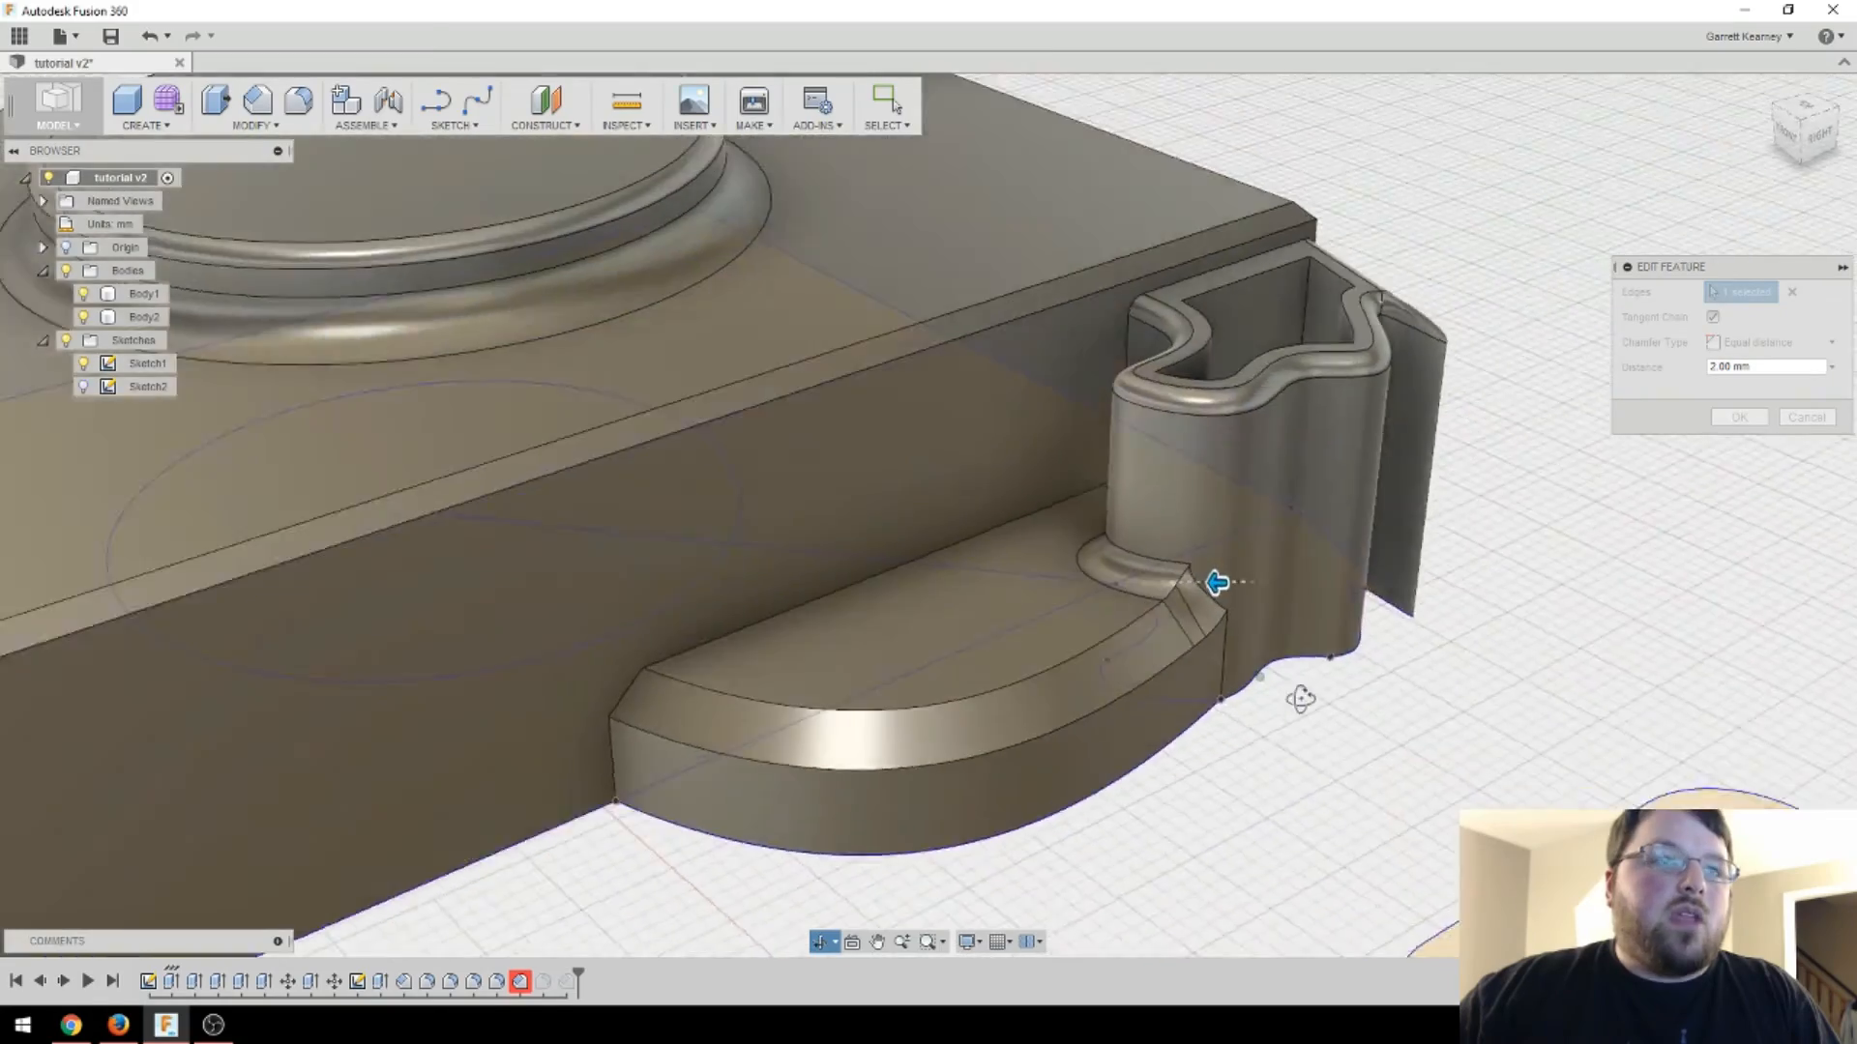
left_click_drag(1217, 582, 1281, 710)
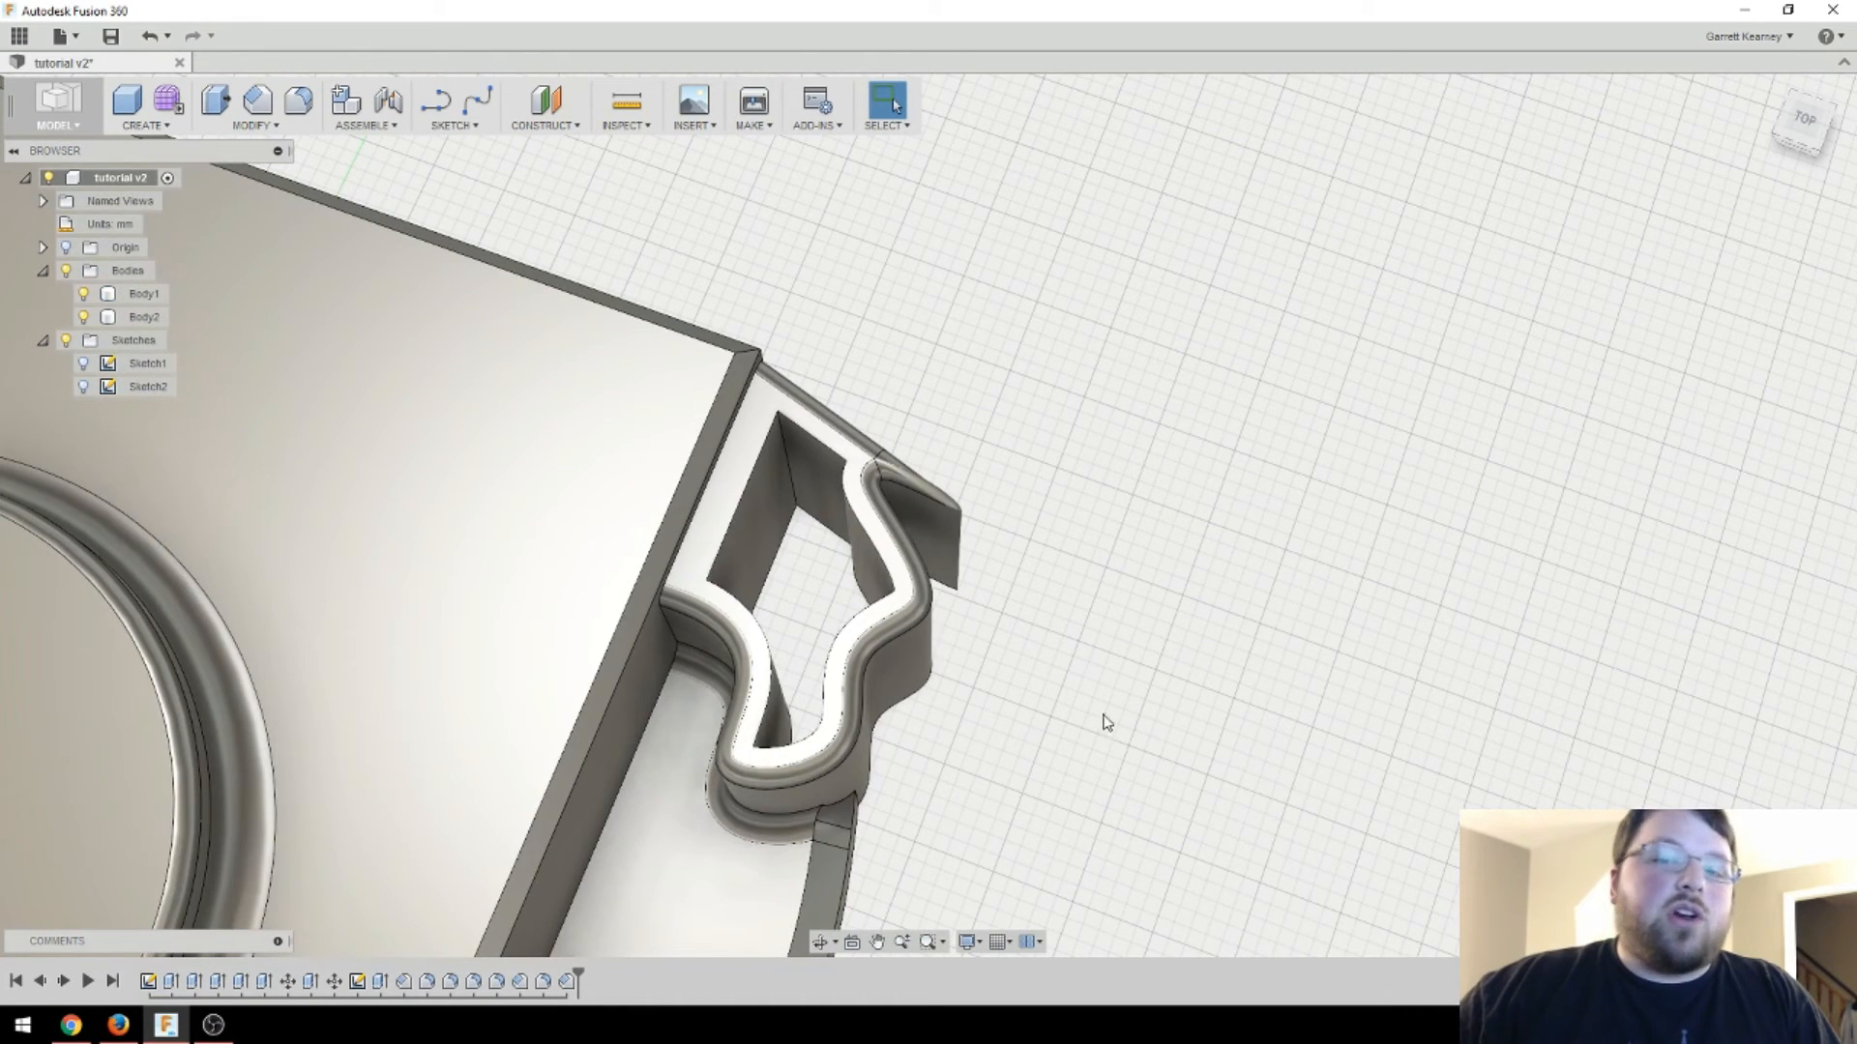
- Orbit out to view the whole housing with its tray beside the notched block
left_click_drag(1106, 722, 1133, 709)
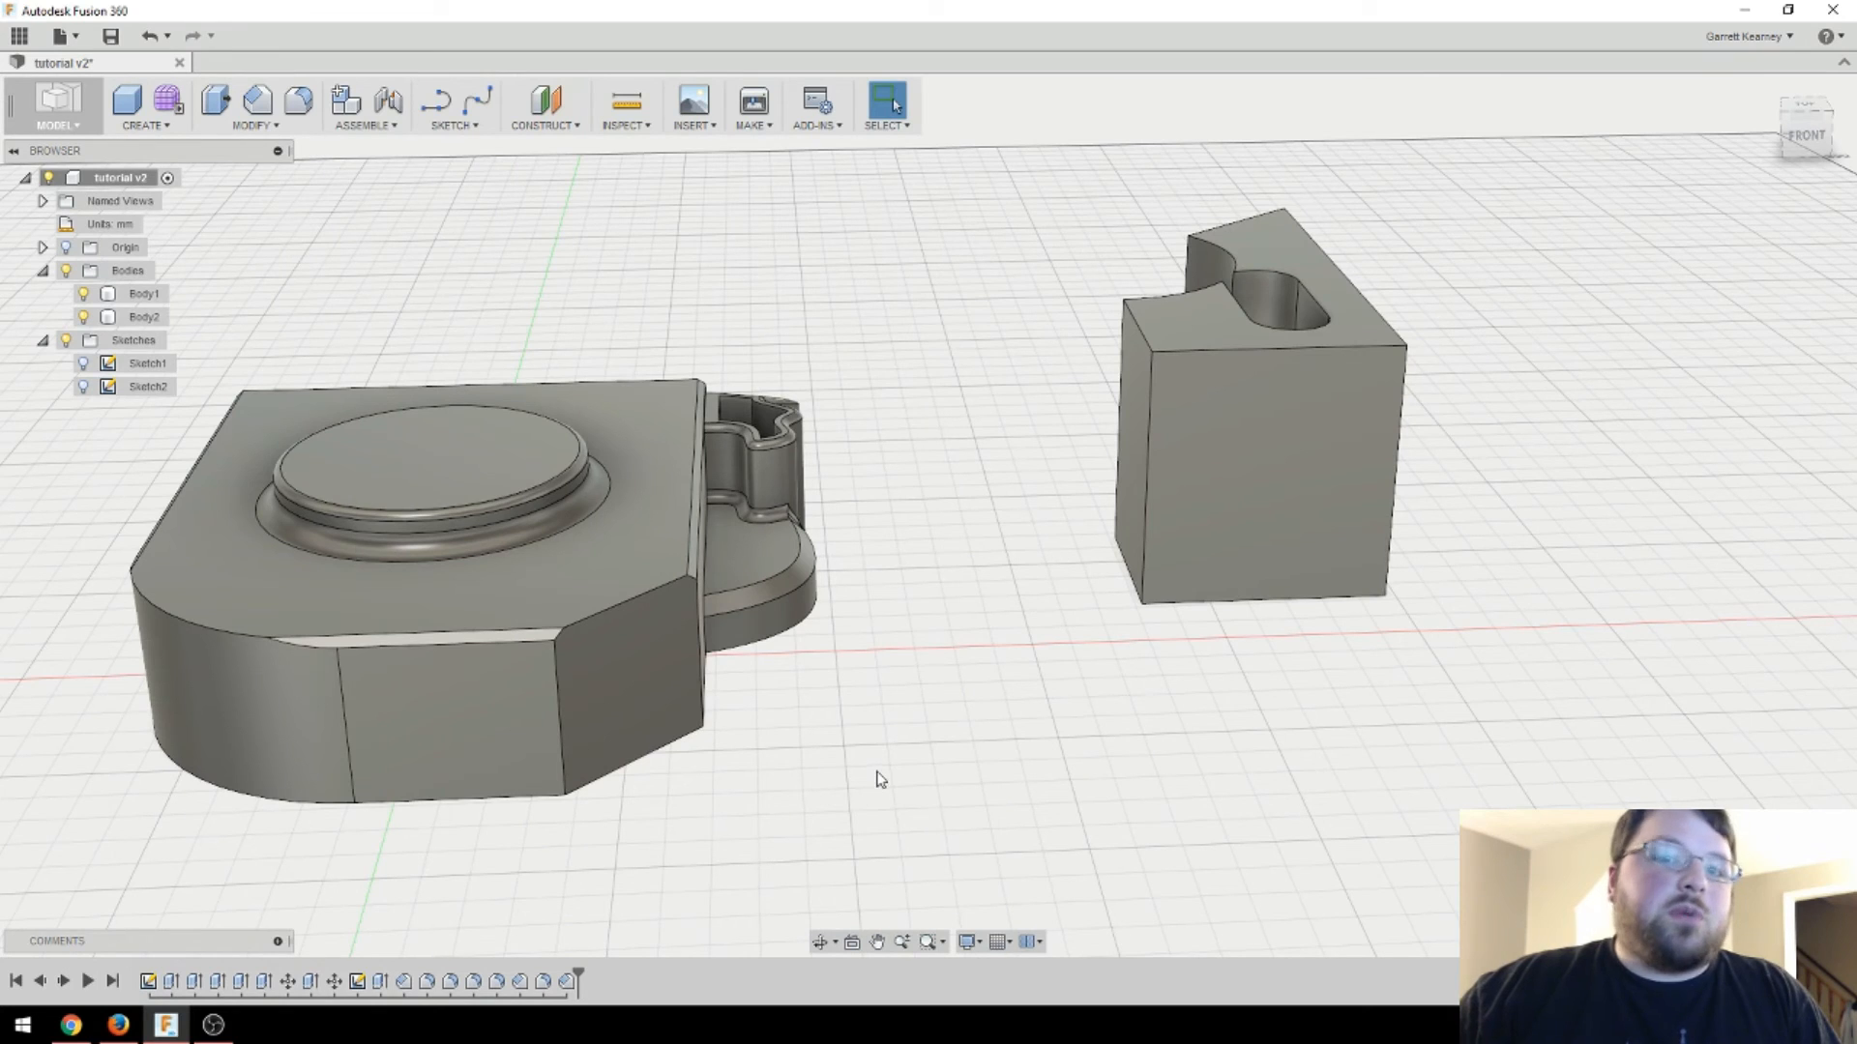
mouse_move(335, 982)
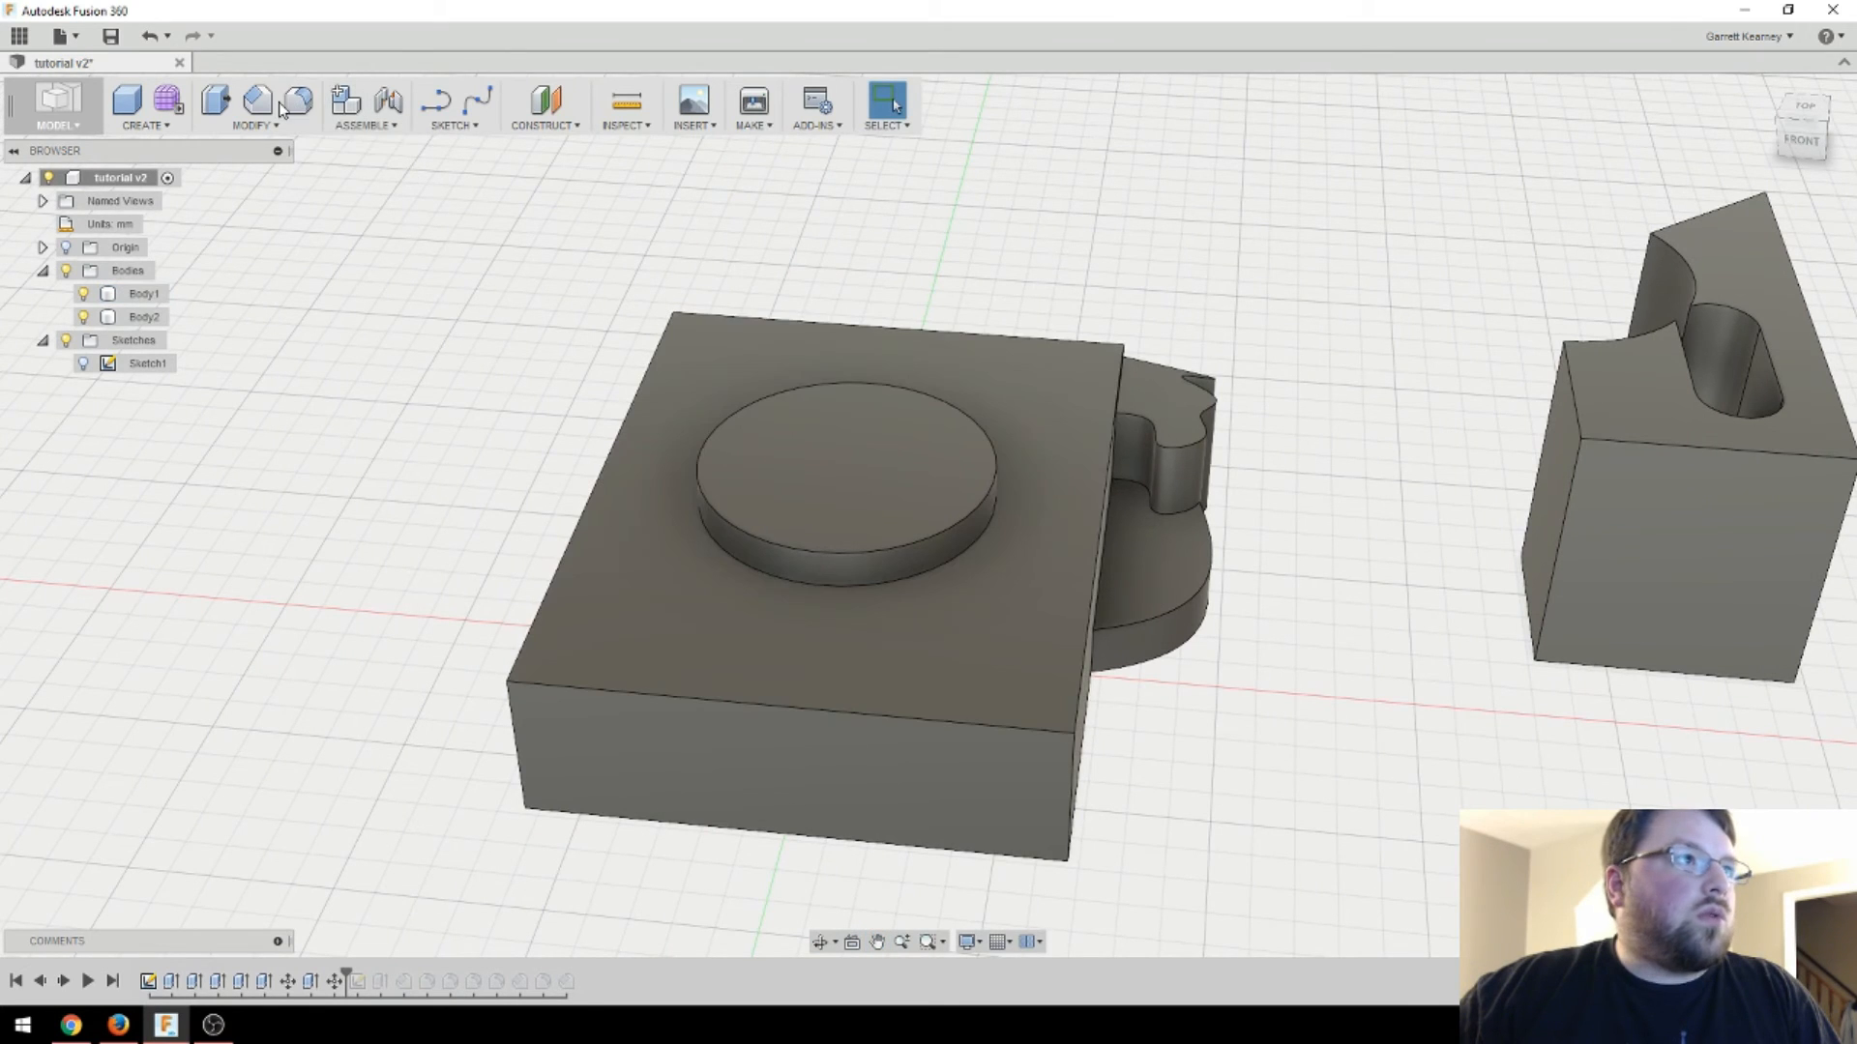
- Cut a small cylinder hole into the block's top face beside the raised disc
left_click(145, 107)
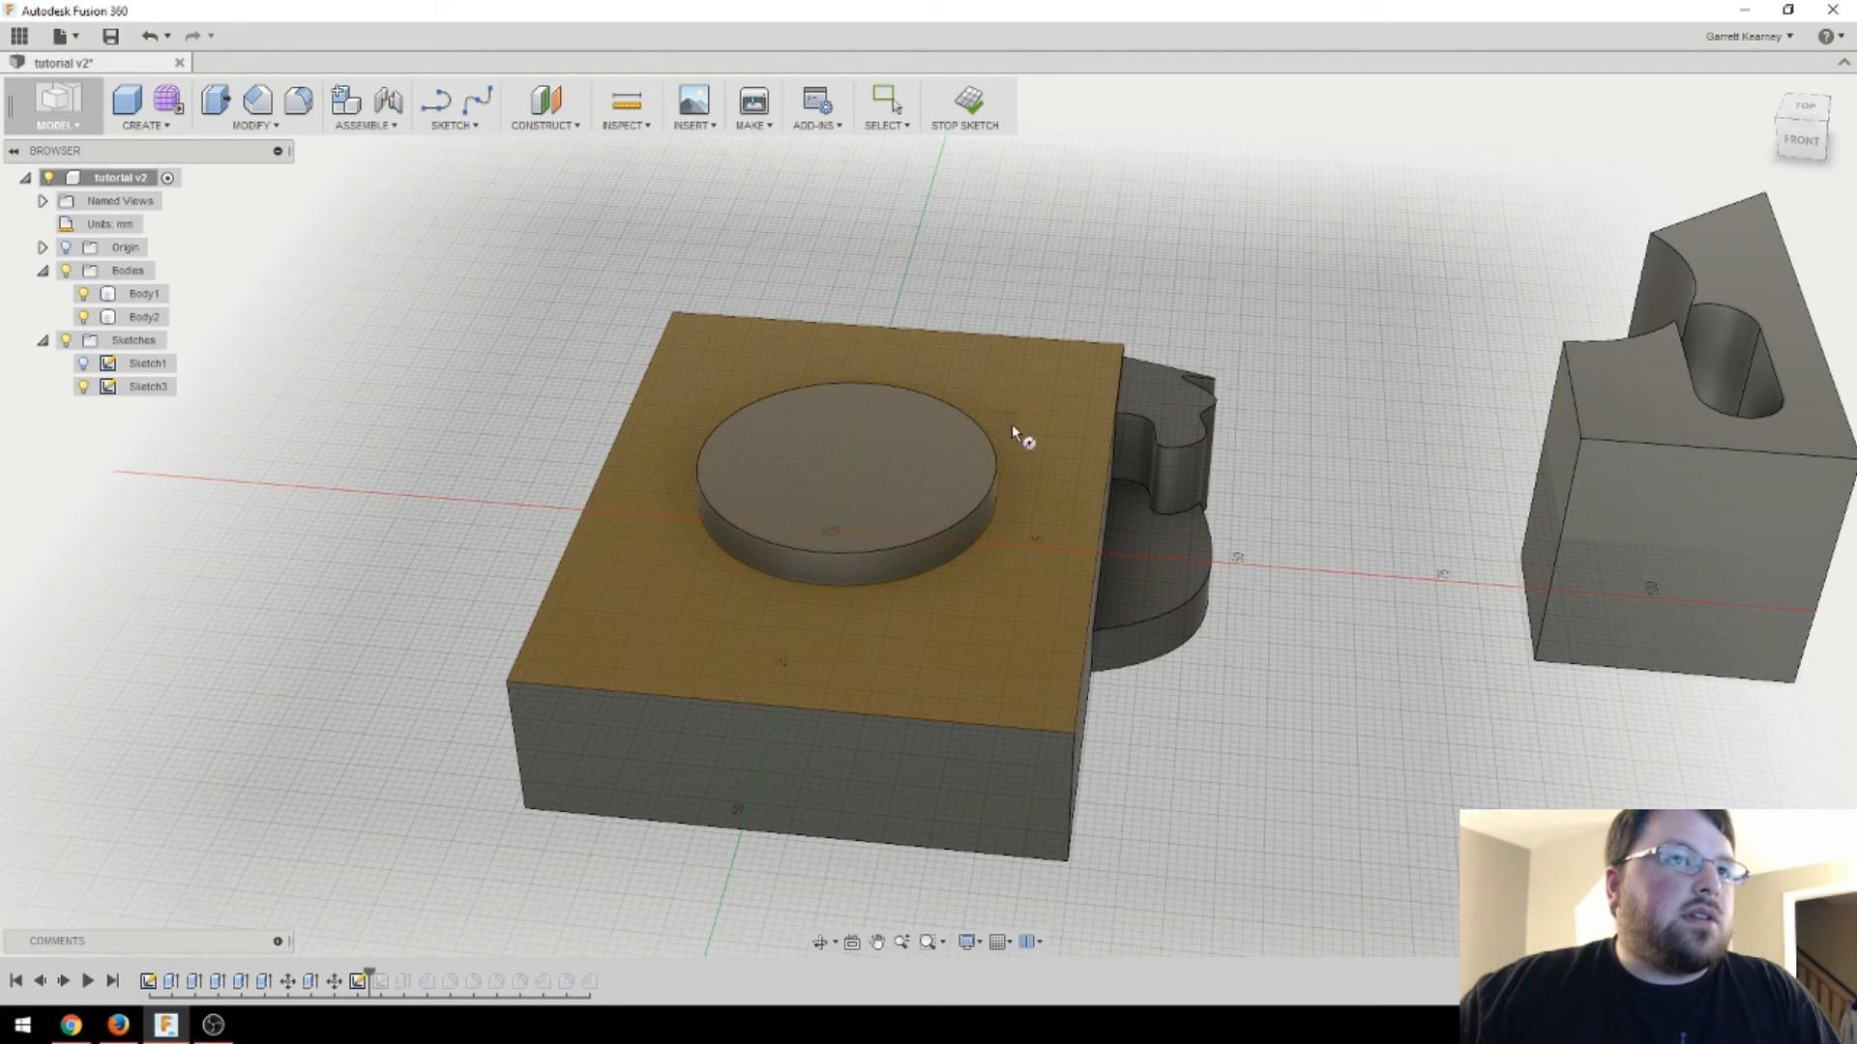
left_click(1012, 431)
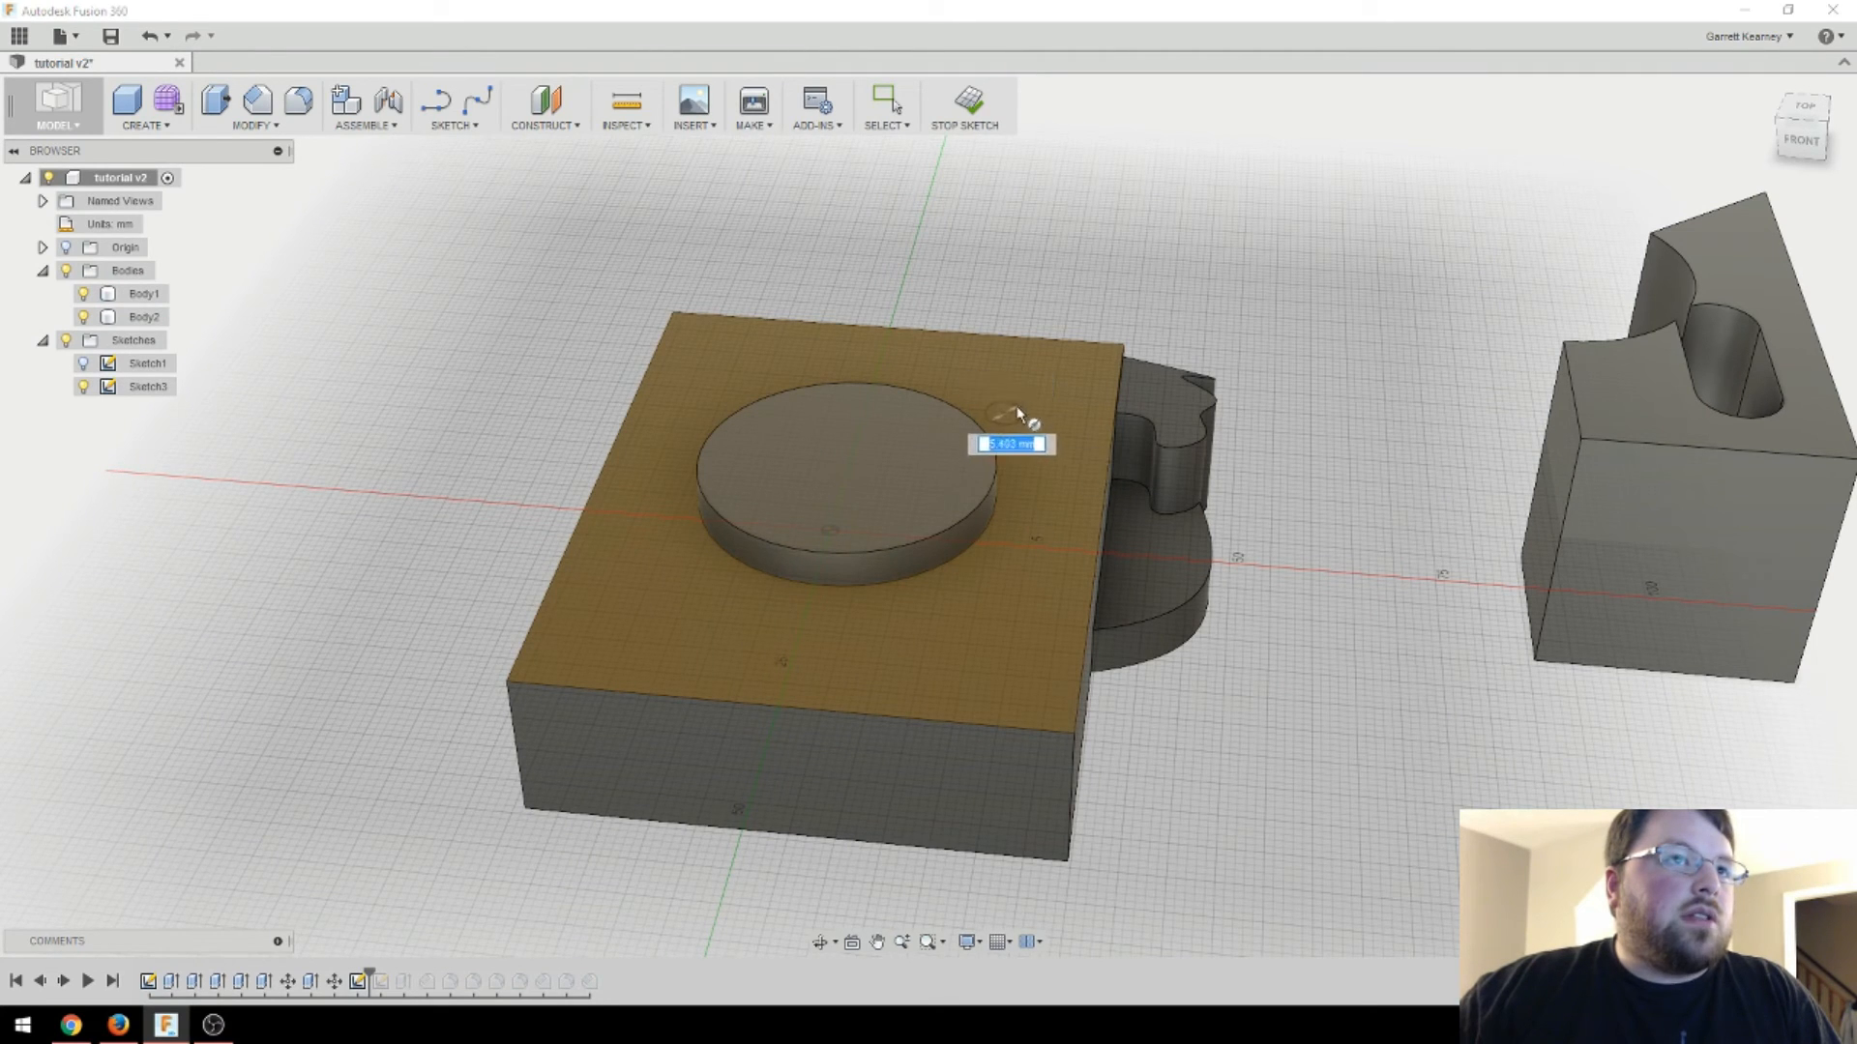
left_click_drag(1006, 444, 1000, 580)
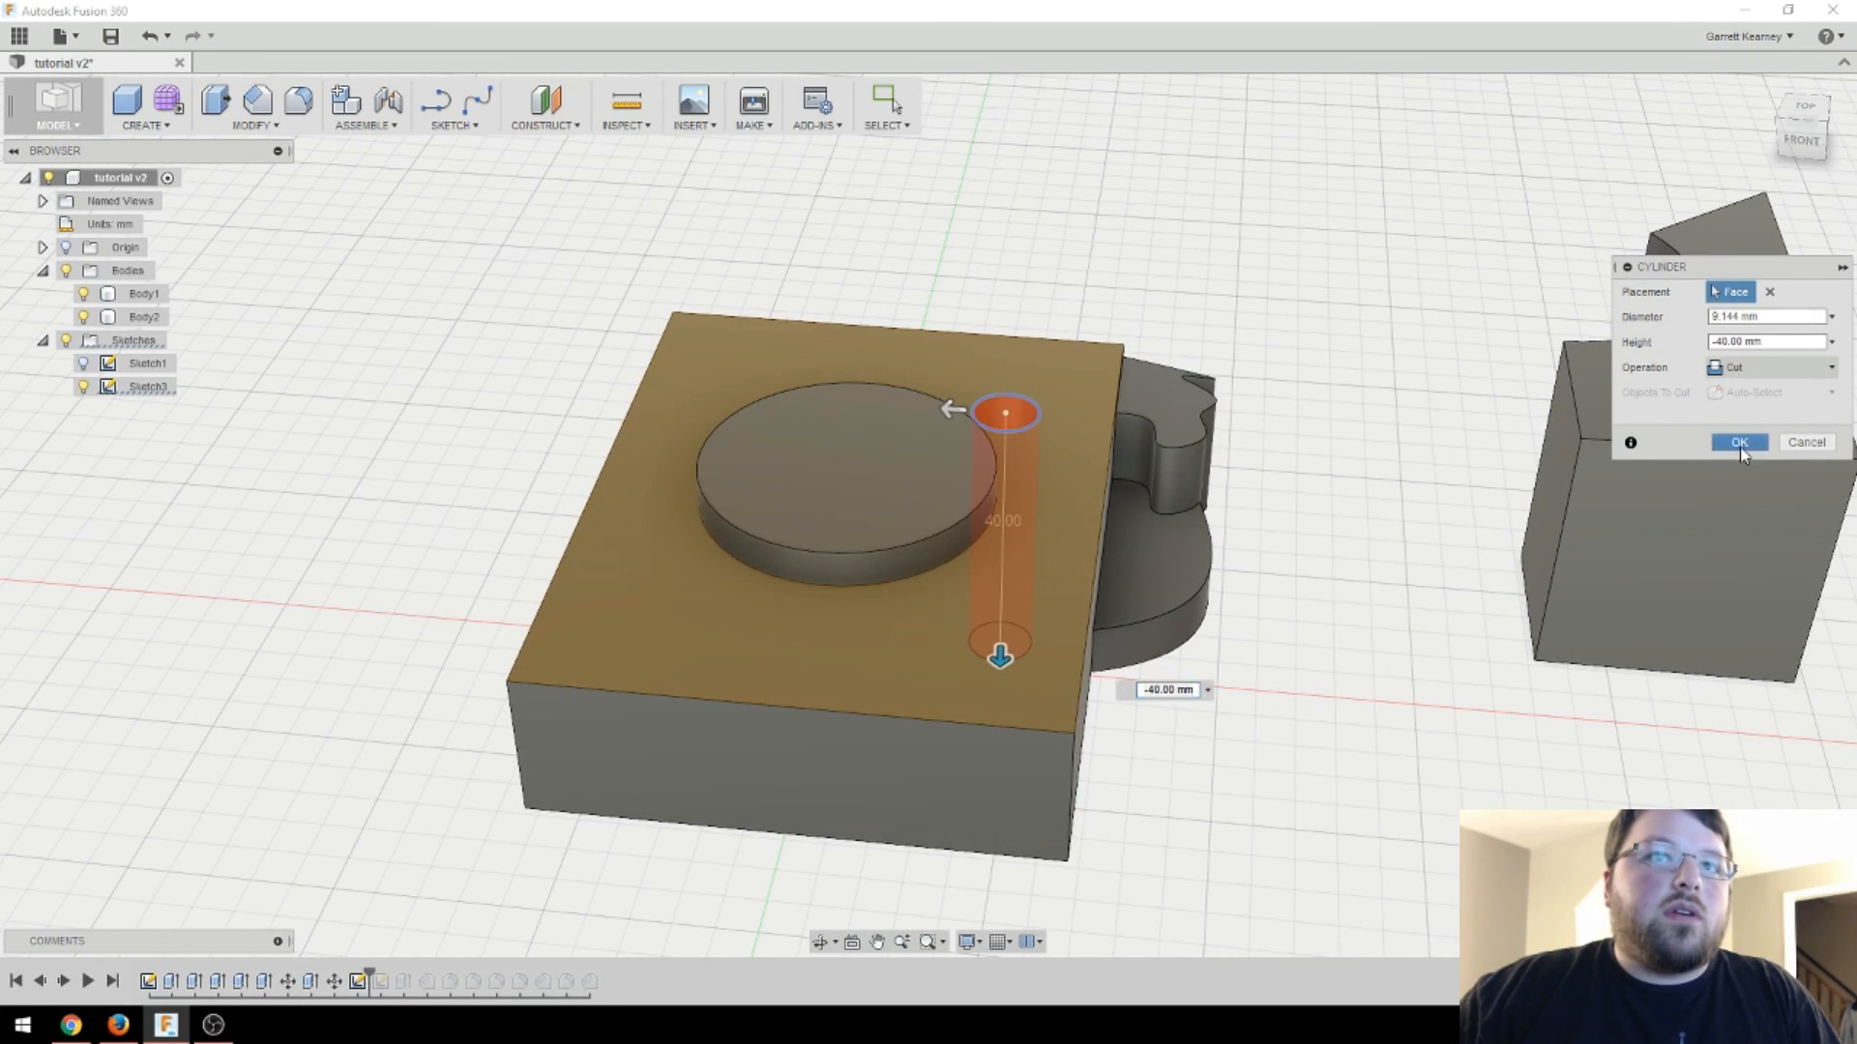
left_click(1739, 441)
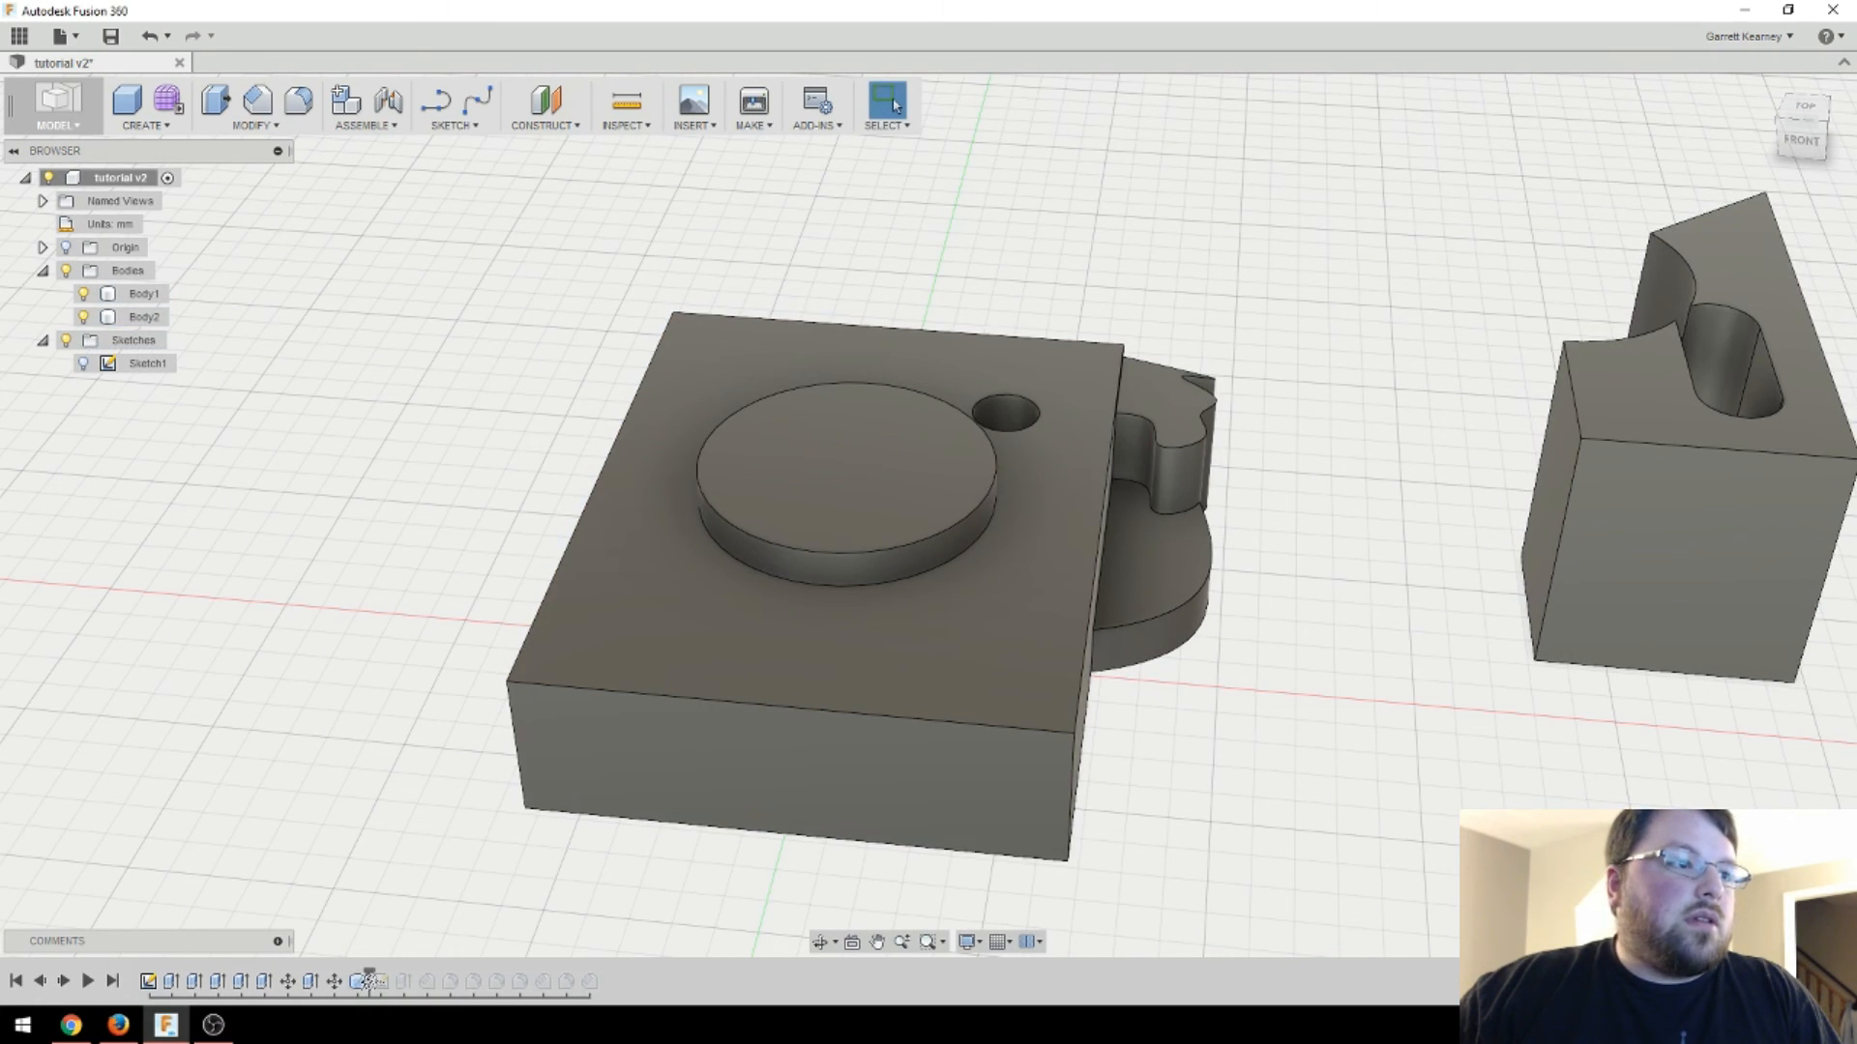